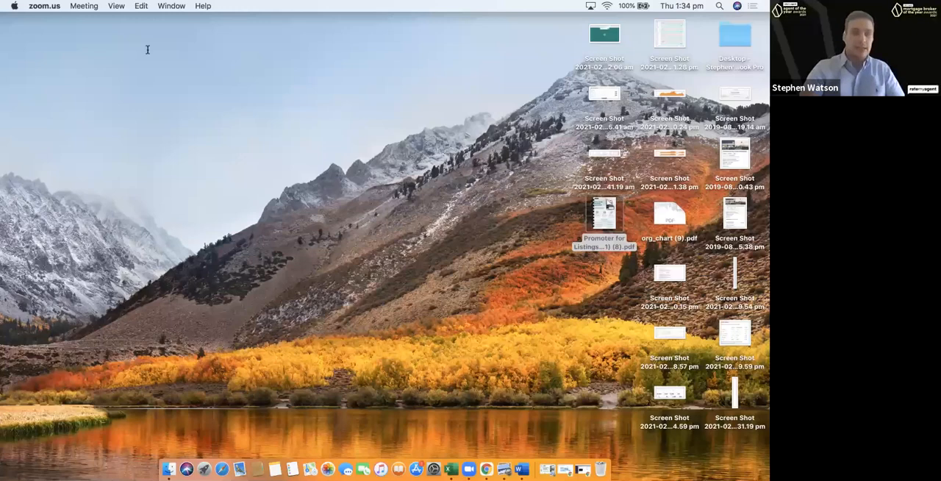
Bring Chrome forward with the RateMyAgent home page and its Mortgage Brokers search
{"action": "left_click", "coordinate": [495, 467]}
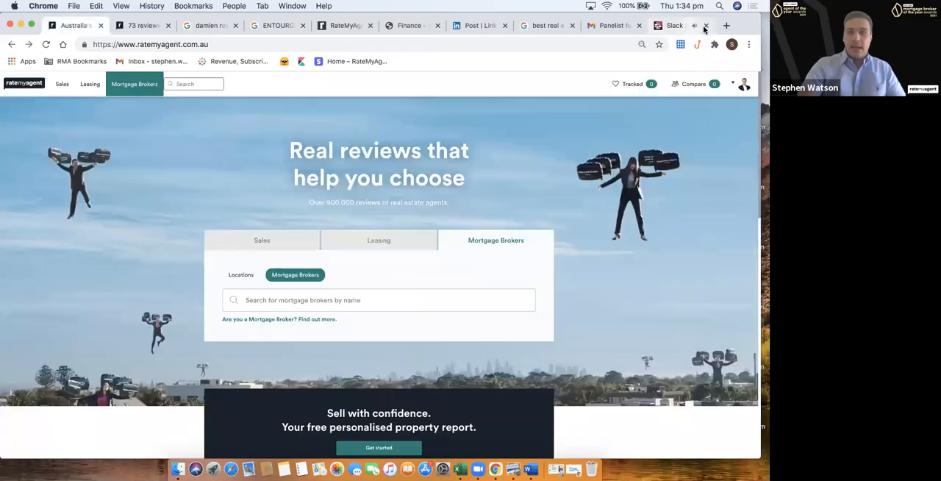
{"action": "left_click", "coordinate": [705, 25]}
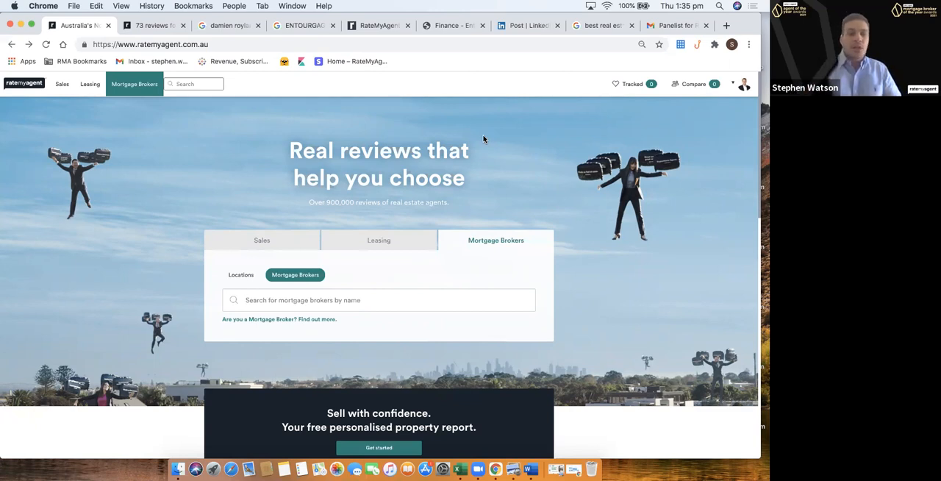
Search by location for 'melb' and pick Melbourne, Victoria to list its mortgage brokers
{"action": "left_click", "coordinate": [241, 274]}
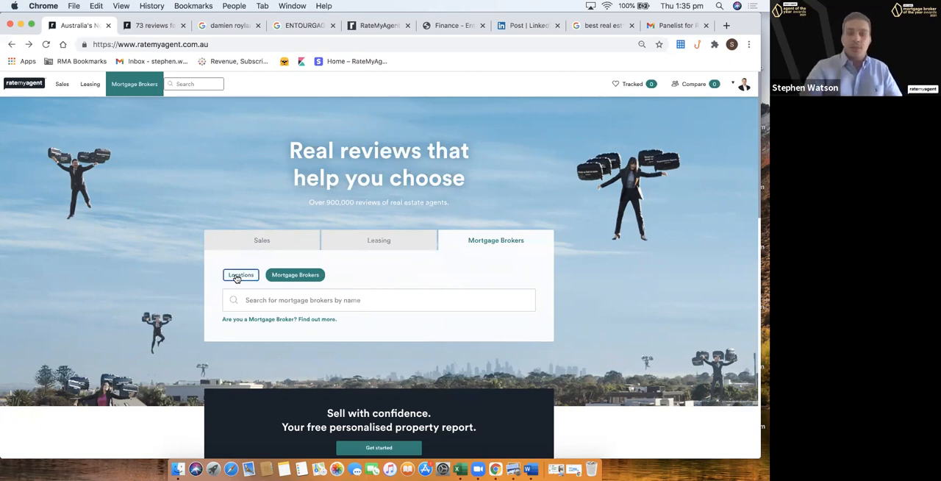
{"action": "left_click", "coordinate": [241, 273]}
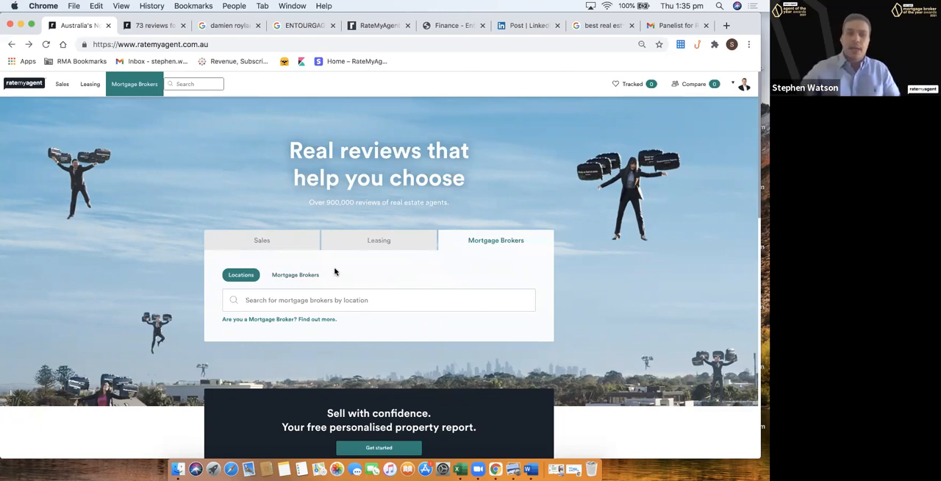
{"action": "left_click", "coordinate": [294, 273]}
{"action": "type", "text": "mel"}
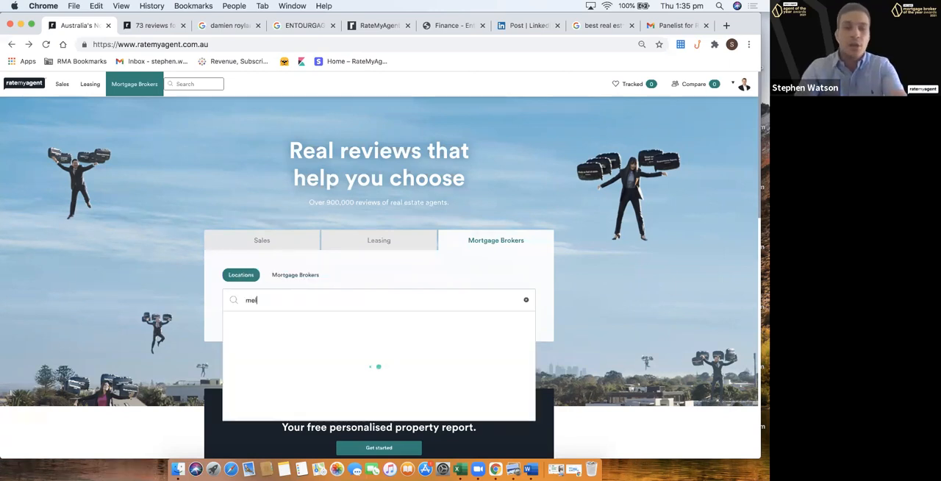
{"action": "type", "text": "b"}
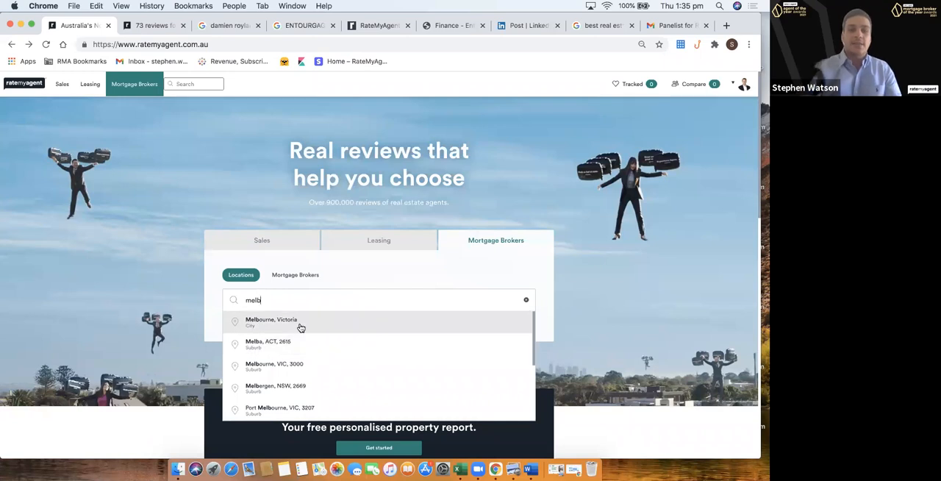
{"action": "left_click", "coordinate": [270, 322]}
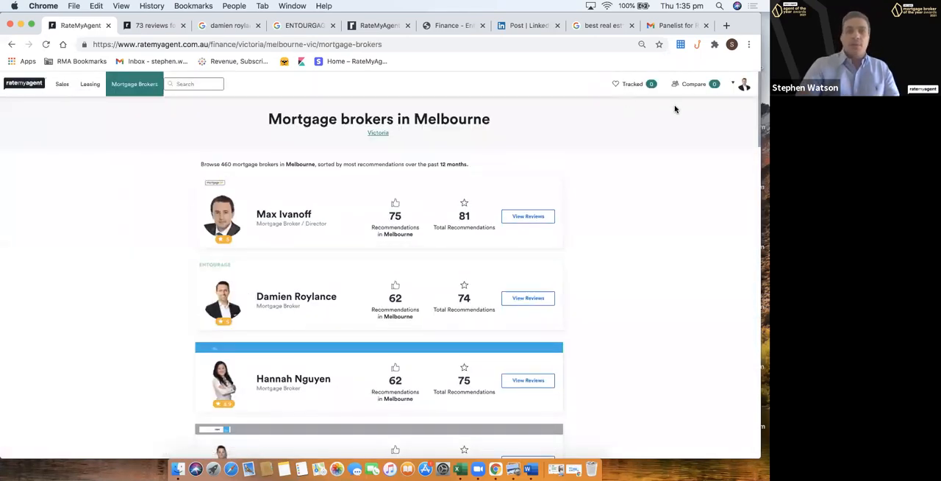
{"action": "mouse_move", "coordinate": [676, 118]}
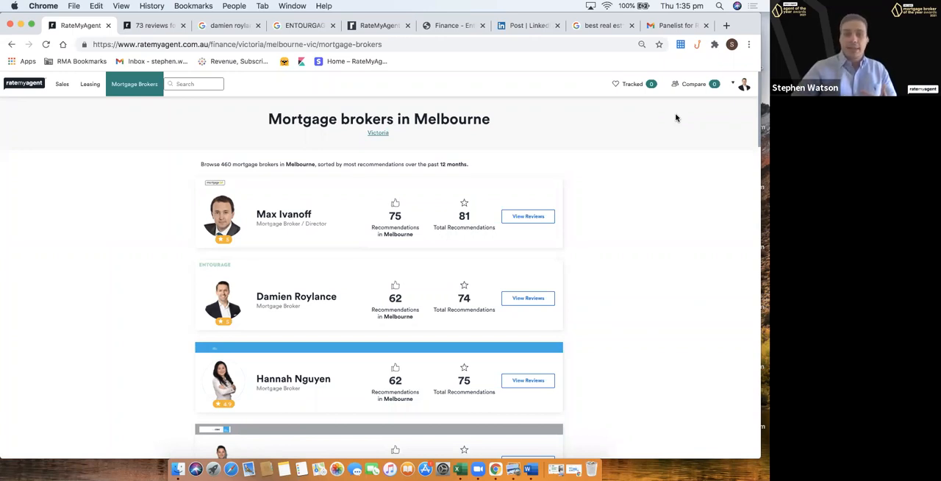
{"action": "mouse_move", "coordinate": [359, 301]}
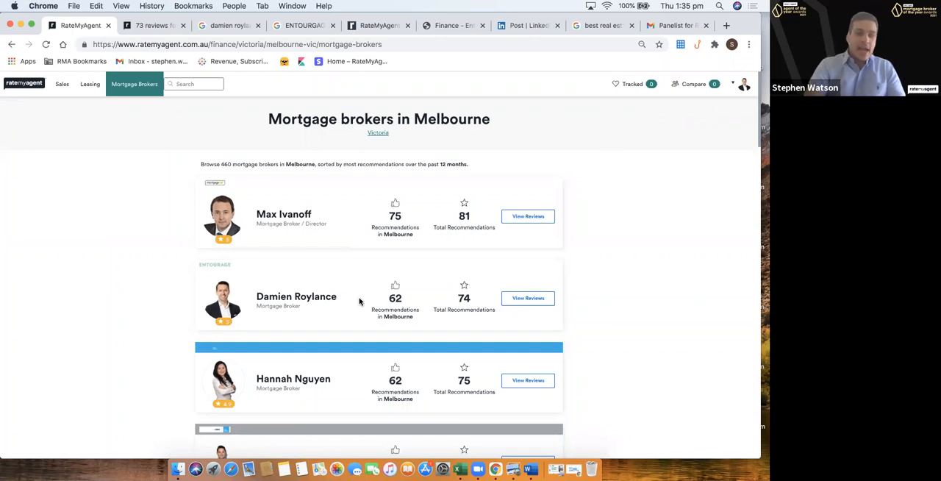
{"action": "mouse_move", "coordinate": [420, 356]}
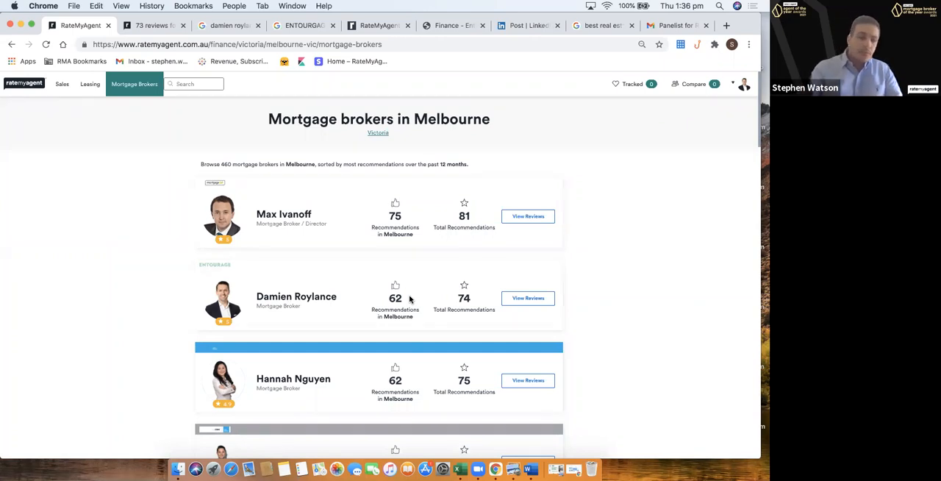
Show the Google results for the broker and open his RateMyAgent listing with 70 reviews
{"action": "left_click", "coordinate": [228, 25]}
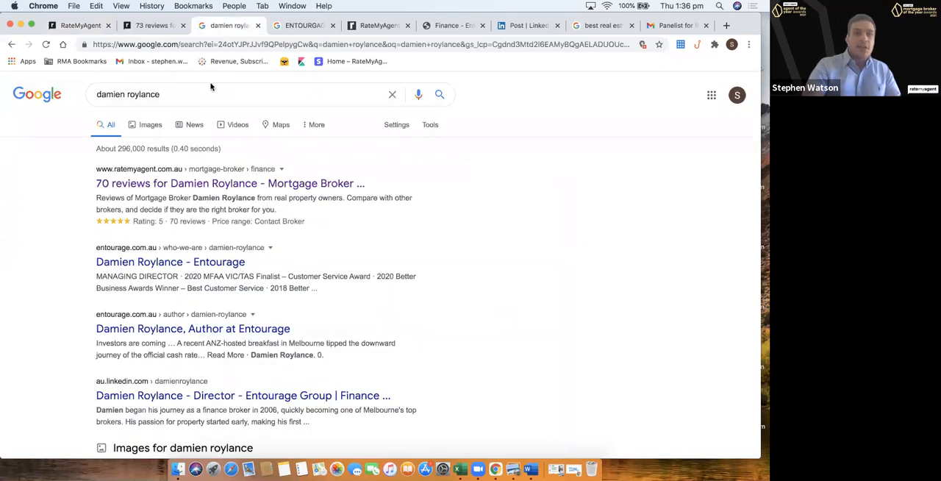
{"action": "left_click", "coordinate": [221, 94]}
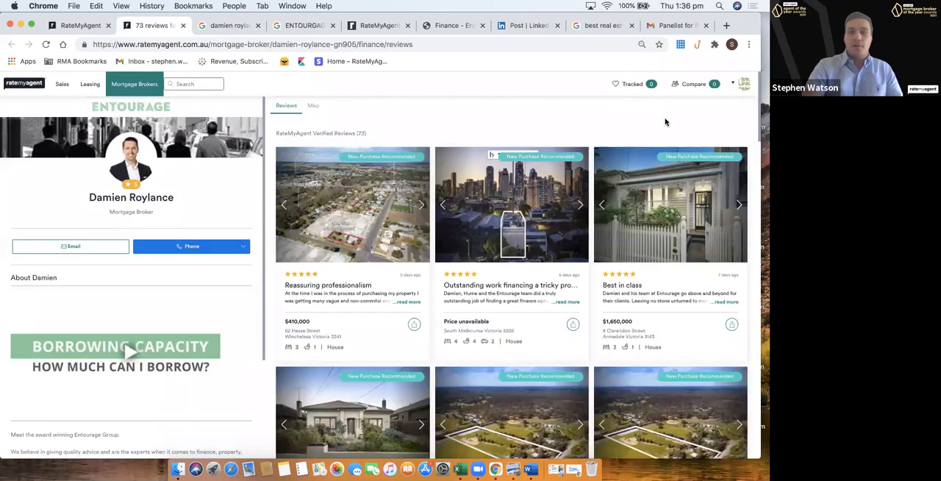
{"action": "mouse_move", "coordinate": [538, 144]}
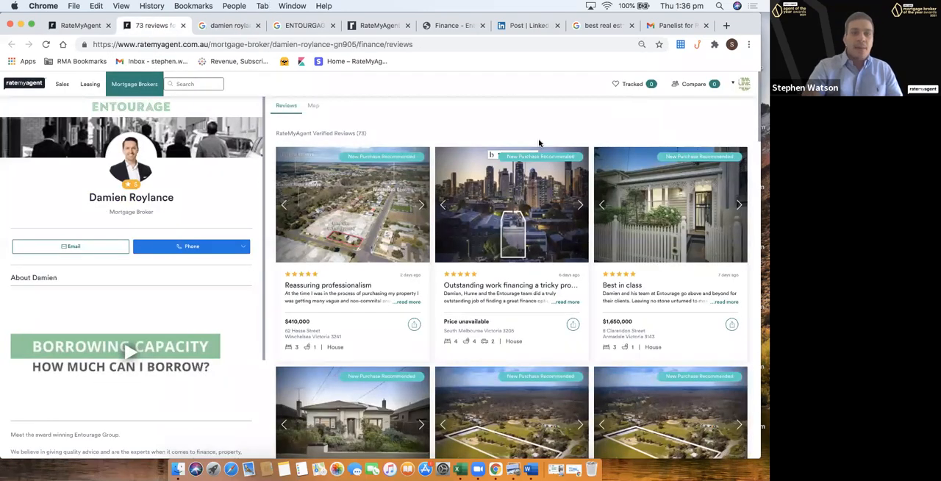
{"action": "mouse_move", "coordinate": [385, 140]}
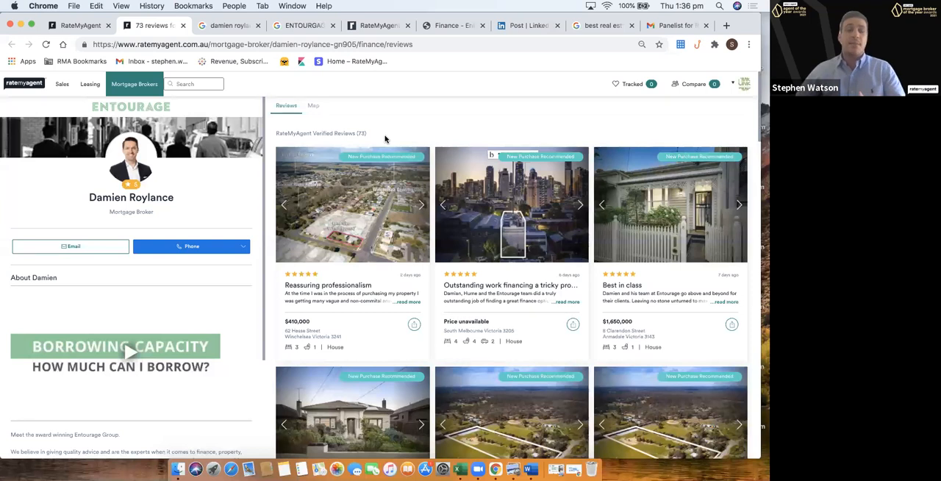
{"action": "mouse_move", "coordinate": [374, 197]}
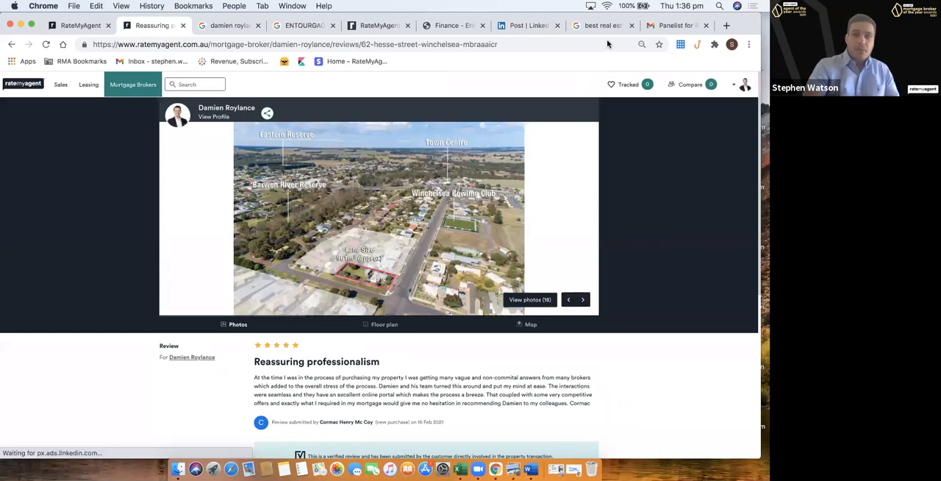
{"action": "mouse_move", "coordinate": [650, 244]}
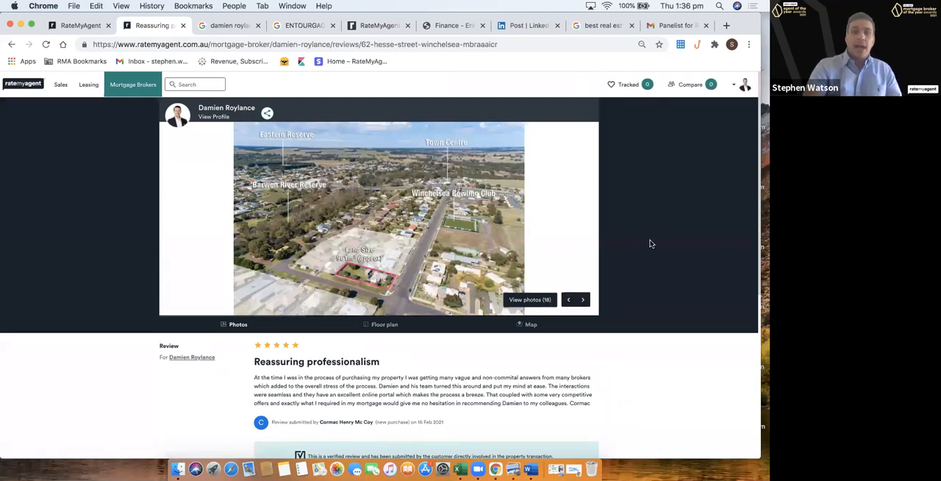
Scroll the 'Reassuring professionalism' review page down to its verified-customer note
{"action": "scroll", "scroll_direction": "down", "scroll_amount": 3}
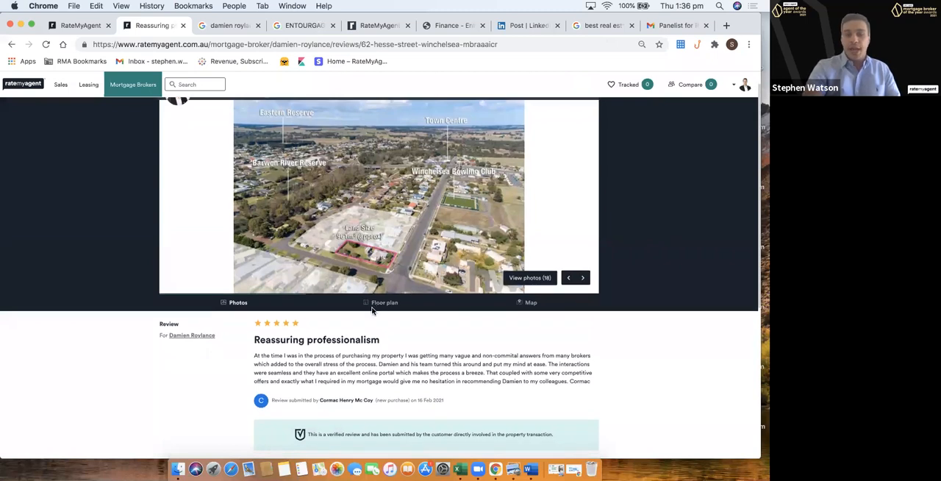
{"action": "mouse_move", "coordinate": [391, 344]}
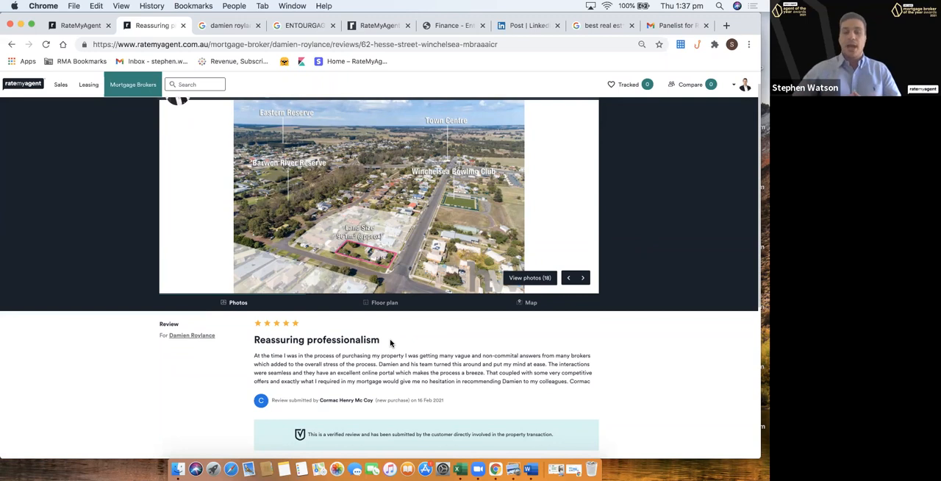
{"action": "mouse_move", "coordinate": [372, 393]}
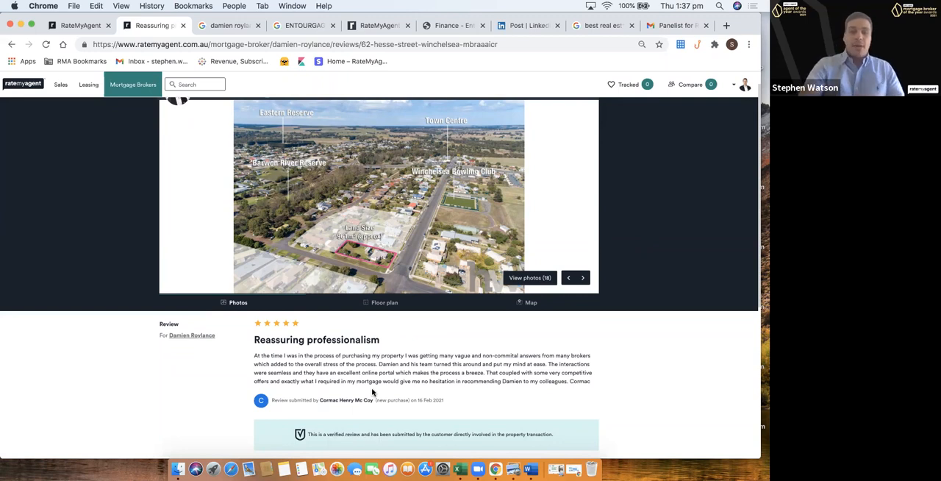
{"action": "mouse_move", "coordinate": [559, 435]}
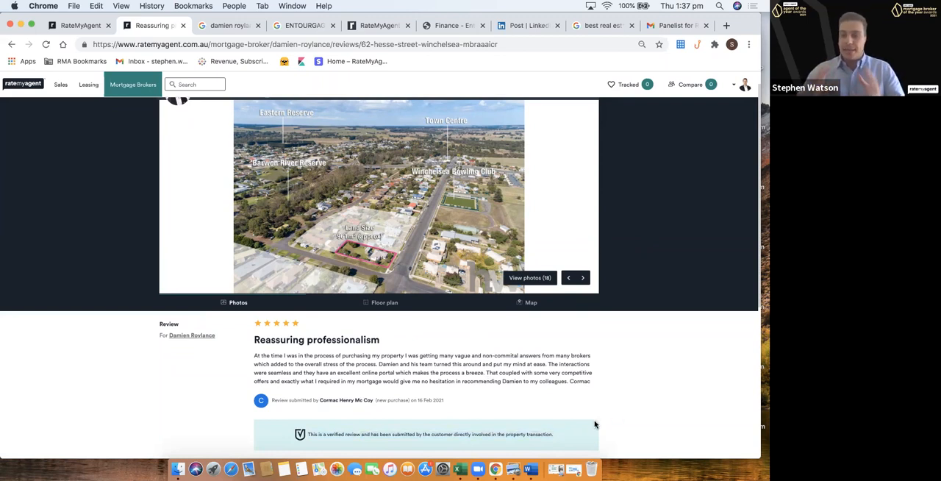
{"action": "mouse_move", "coordinate": [476, 177]}
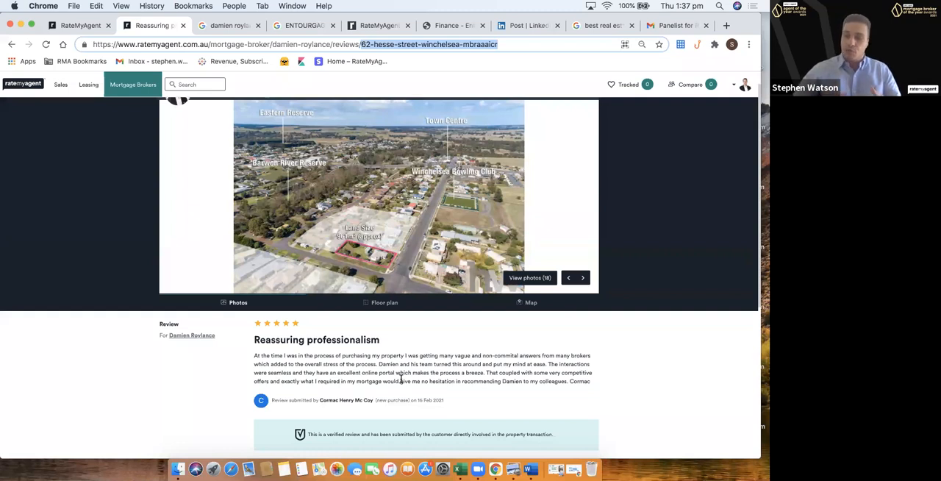
{"action": "mouse_move", "coordinate": [454, 144]}
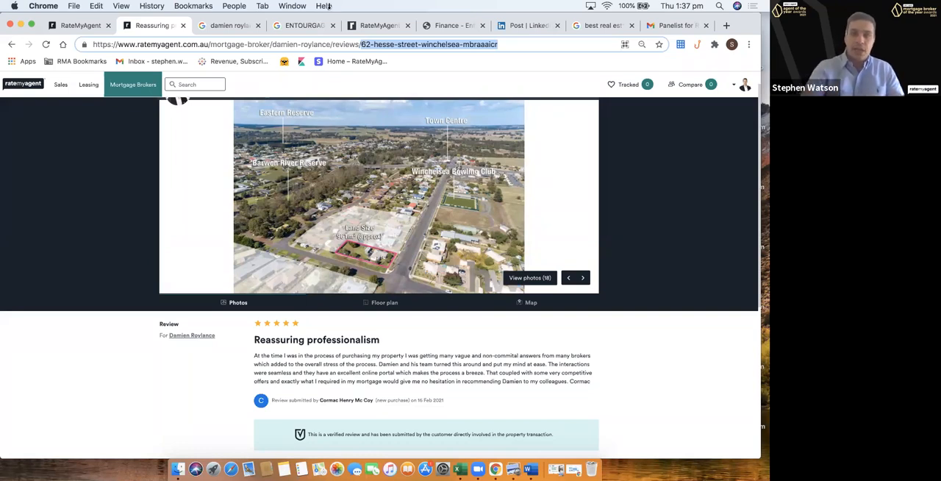
{"action": "mouse_move", "coordinate": [512, 68]}
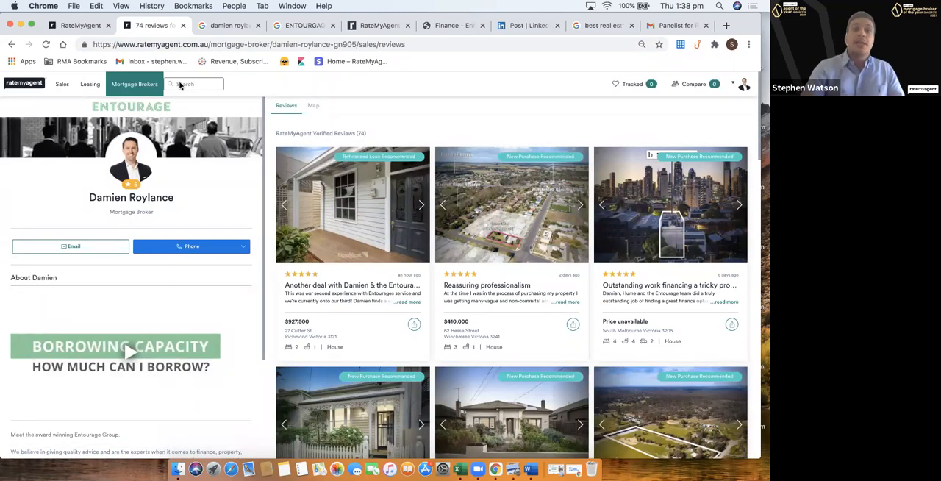
Return to the broker's RateMyAgent reviews and scroll to Reviews from around the web
{"action": "left_click", "coordinate": [228, 25]}
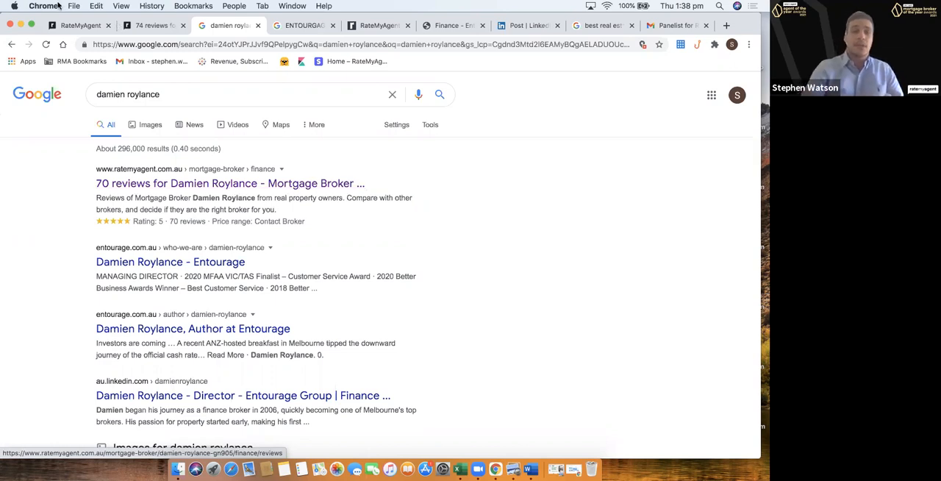
{"action": "left_click", "coordinate": [230, 182]}
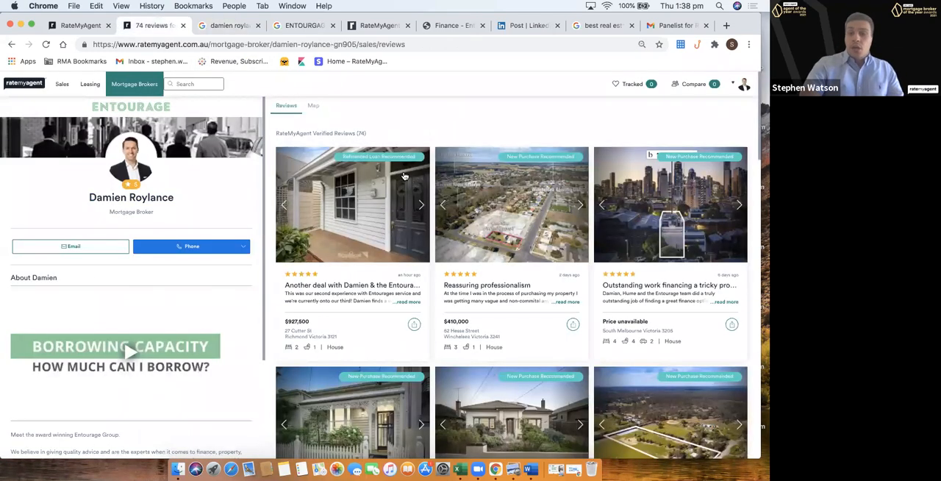
{"action": "scroll", "scroll_direction": "down", "scroll_amount": 3}
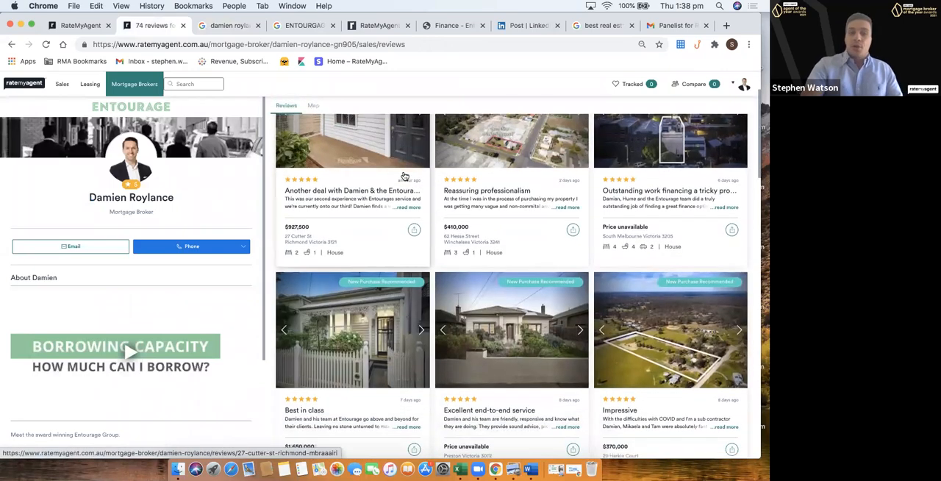
{"action": "scroll", "scroll_direction": "down", "scroll_amount": 3}
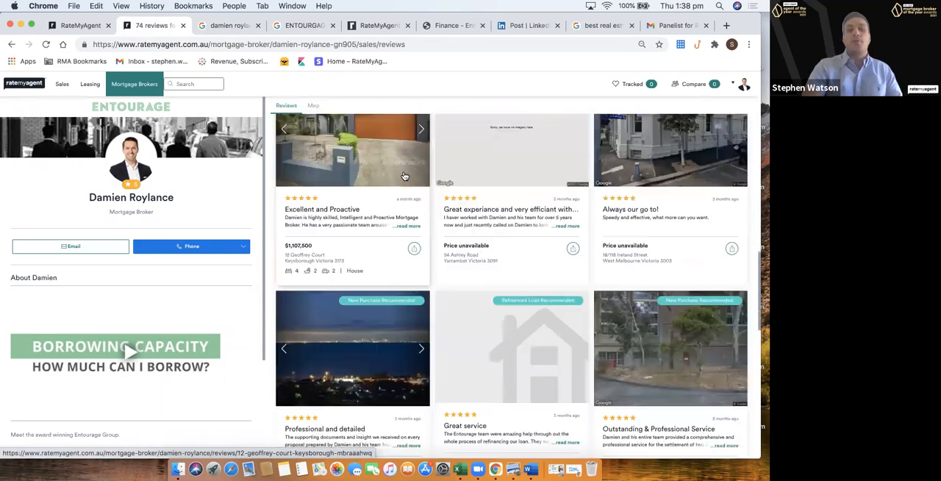
{"action": "scroll", "scroll_direction": "down", "scroll_amount": 3}
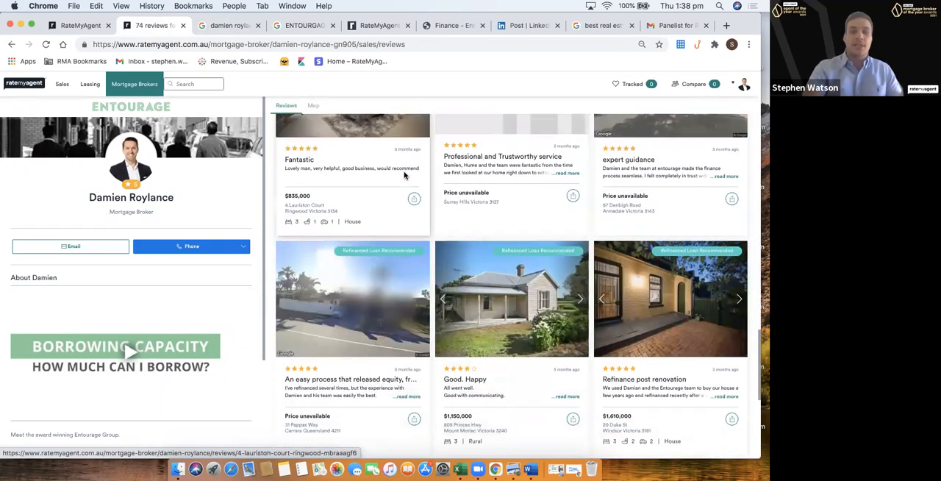
{"action": "scroll", "scroll_direction": "down", "scroll_amount": 3}
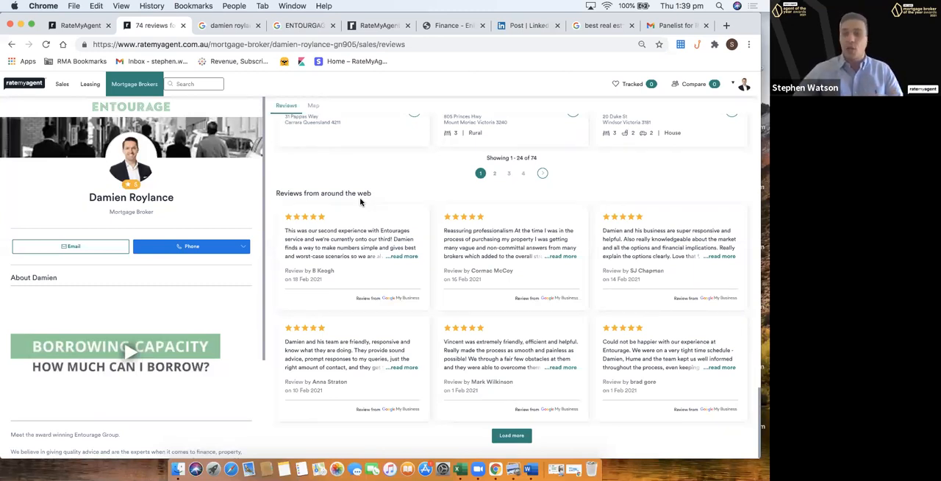
{"action": "mouse_move", "coordinate": [367, 293]}
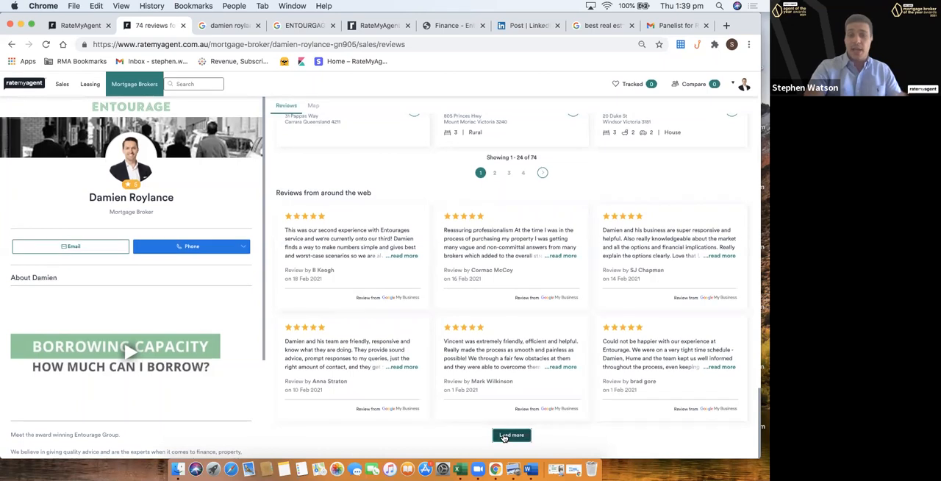
Load more web reviews, then switch to the Entourage Finance Google results
{"action": "left_click", "coordinate": [511, 435]}
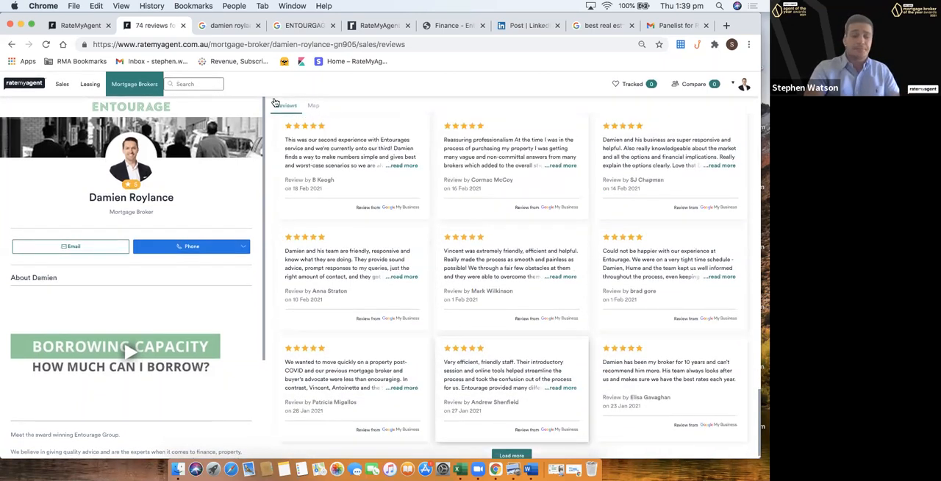
{"action": "left_click", "coordinate": [297, 25]}
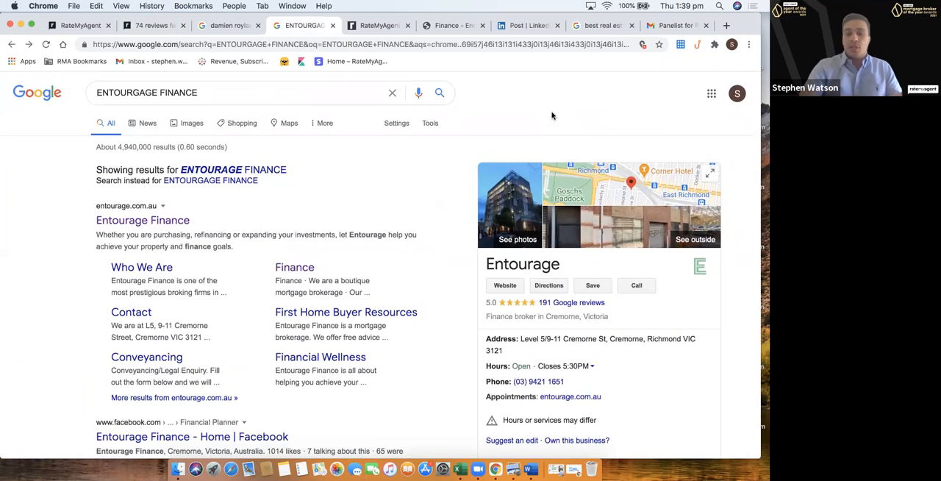
Scroll the Entourage Finance knowledge panel down to its Google reviews
{"action": "scroll", "scroll_direction": "down", "scroll_amount": 3}
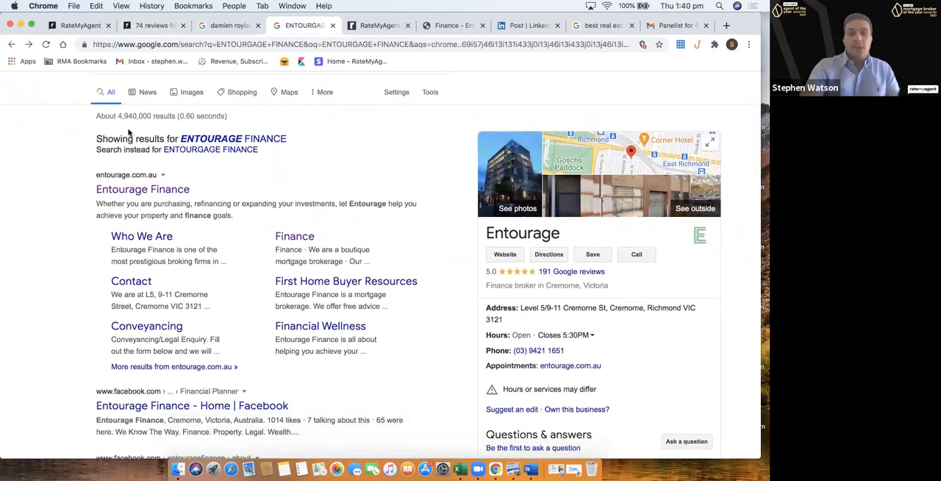
{"action": "scroll", "scroll_direction": "down", "scroll_amount": 3}
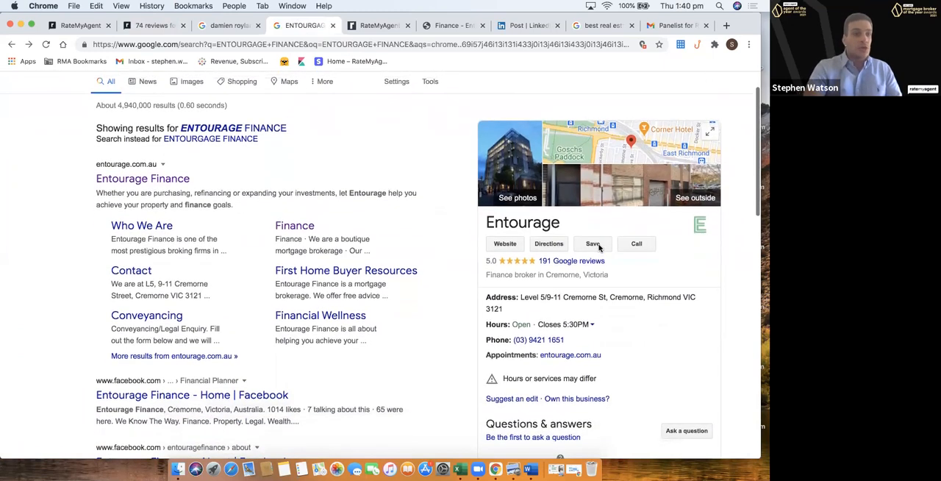
{"action": "scroll", "scroll_direction": "down", "scroll_amount": 3}
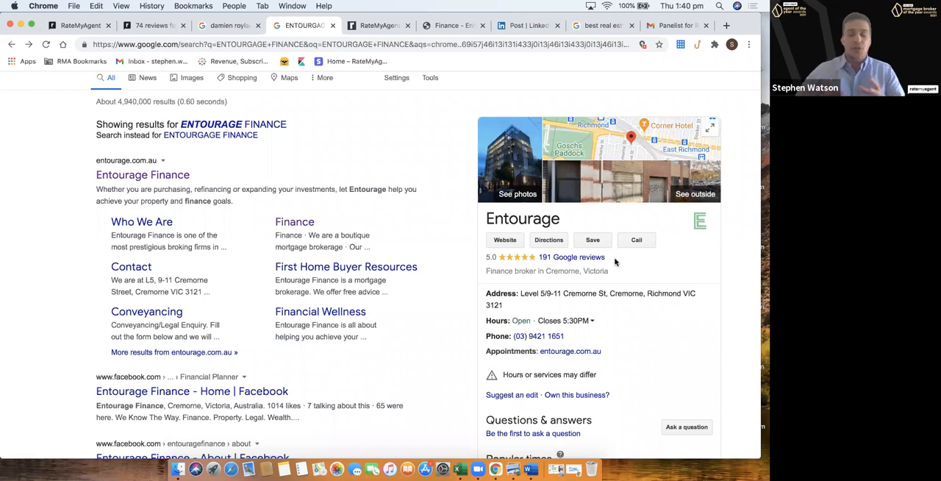
{"action": "mouse_move", "coordinate": [578, 259]}
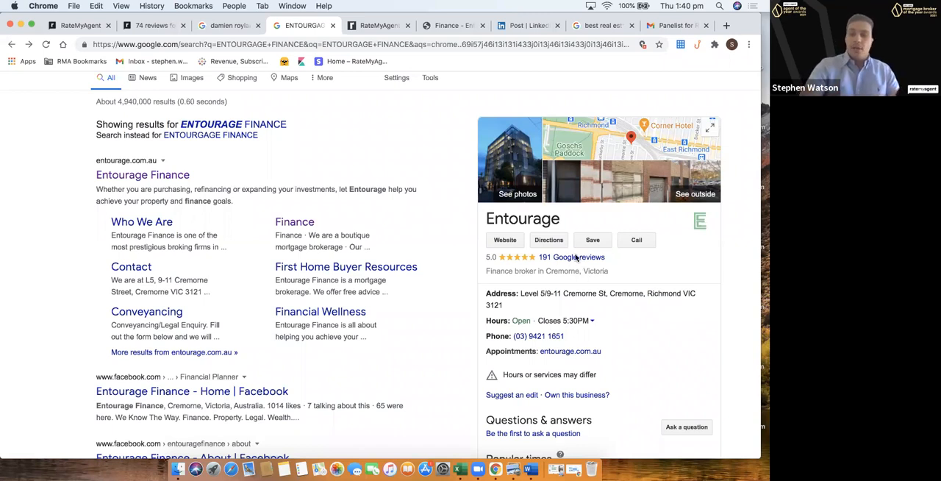
{"action": "mouse_move", "coordinate": [579, 266]}
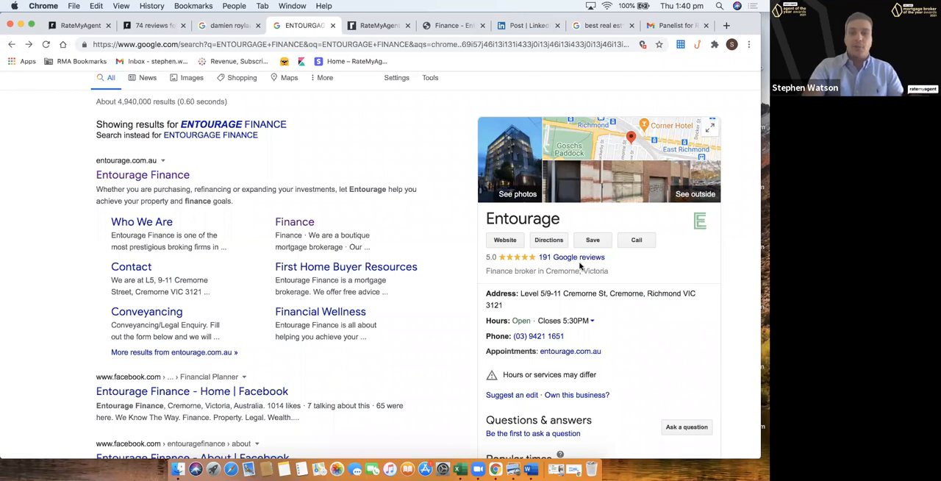
{"action": "scroll", "scroll_direction": "down", "scroll_amount": 3}
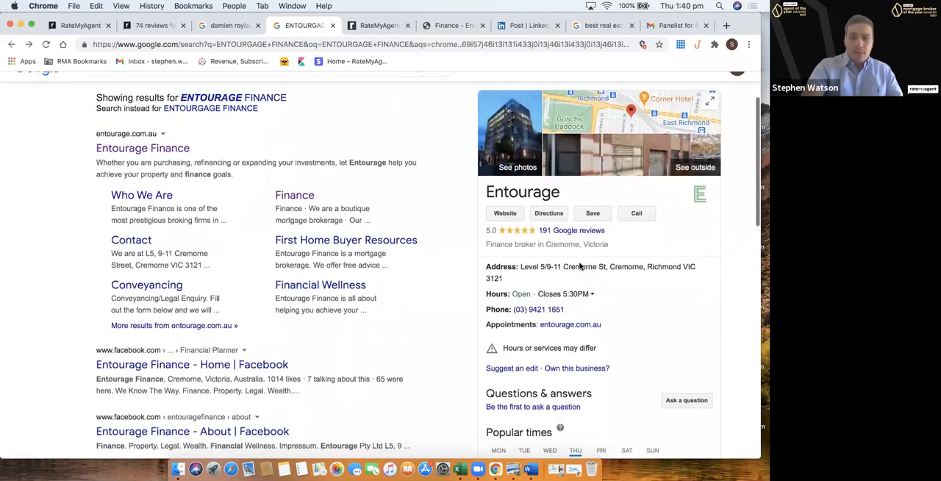
{"action": "scroll", "scroll_direction": "up", "scroll_amount": 3}
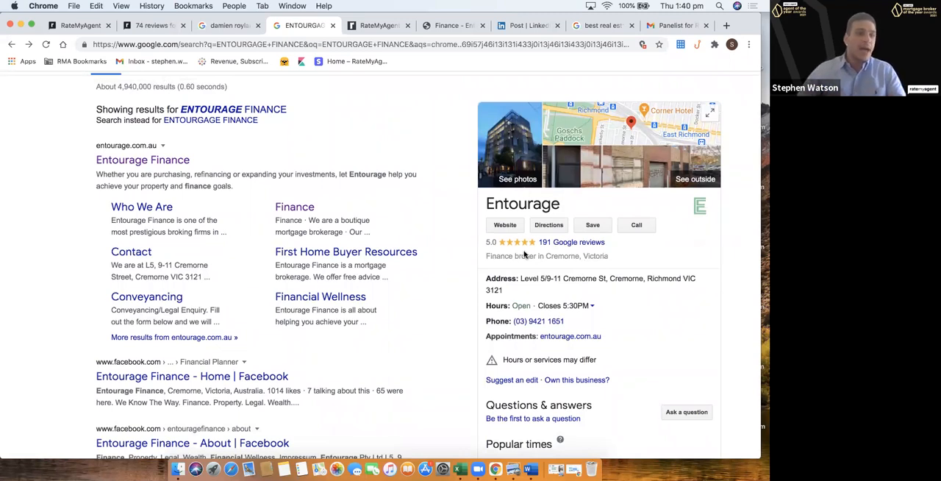
{"action": "mouse_move", "coordinate": [558, 253]}
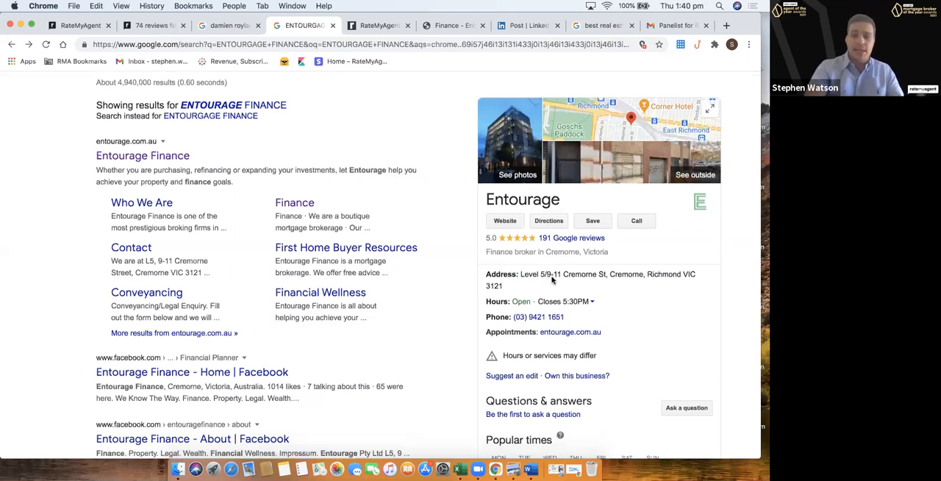
{"action": "mouse_move", "coordinate": [631, 302]}
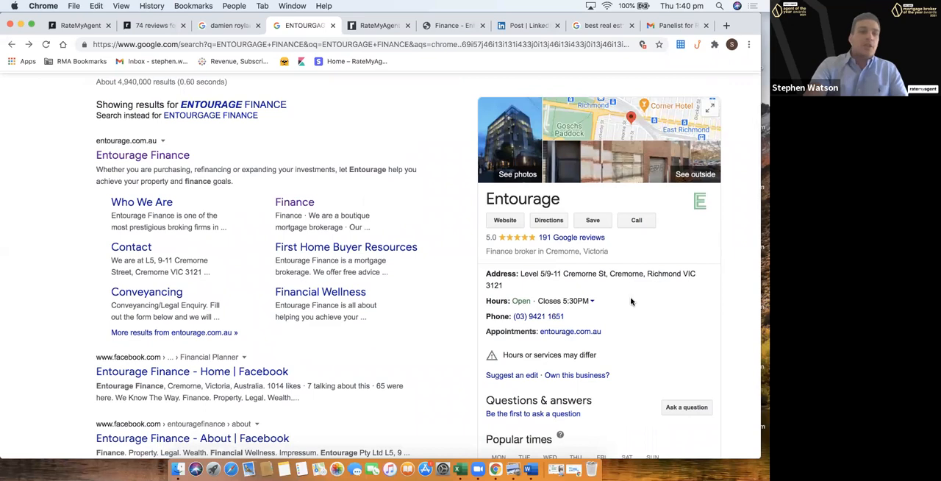
Scroll further to the 'on Google' posts sharing RateMyAgent review cards
{"action": "scroll", "scroll_direction": "down", "scroll_amount": 3}
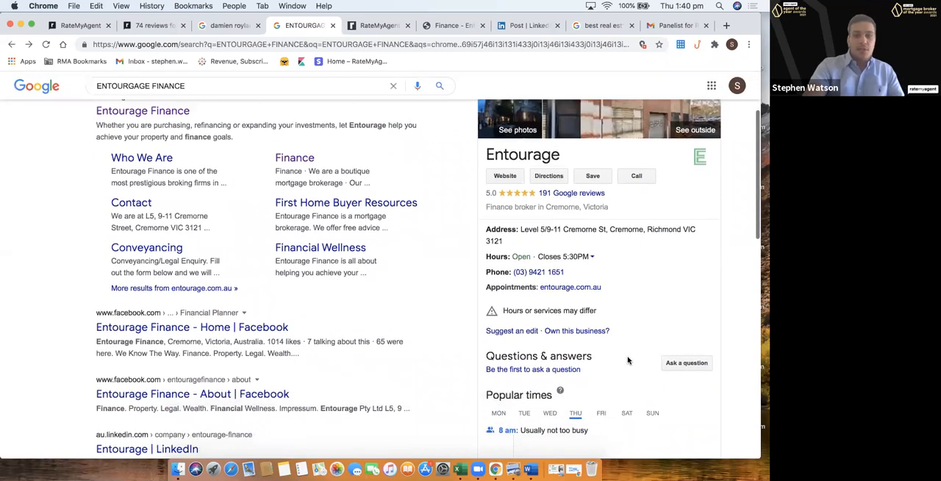
{"action": "scroll", "scroll_direction": "down", "scroll_amount": 3}
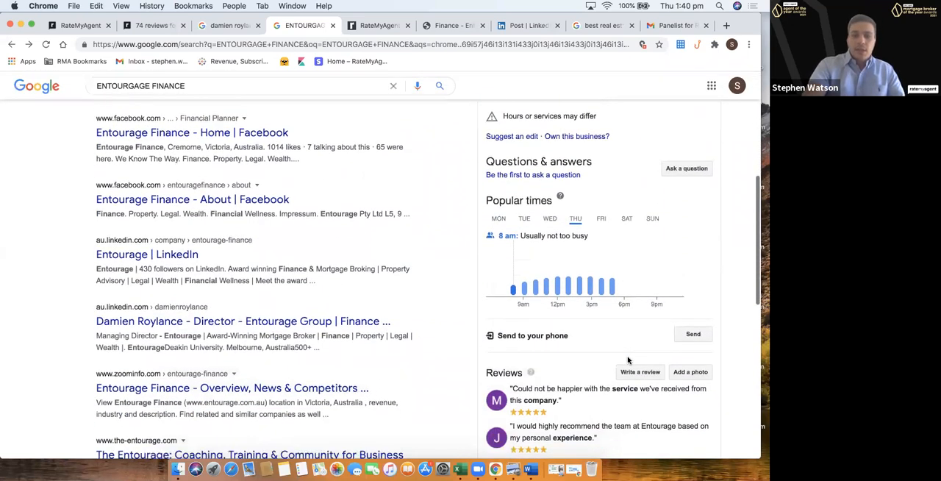
{"action": "scroll", "scroll_direction": "down", "scroll_amount": 3}
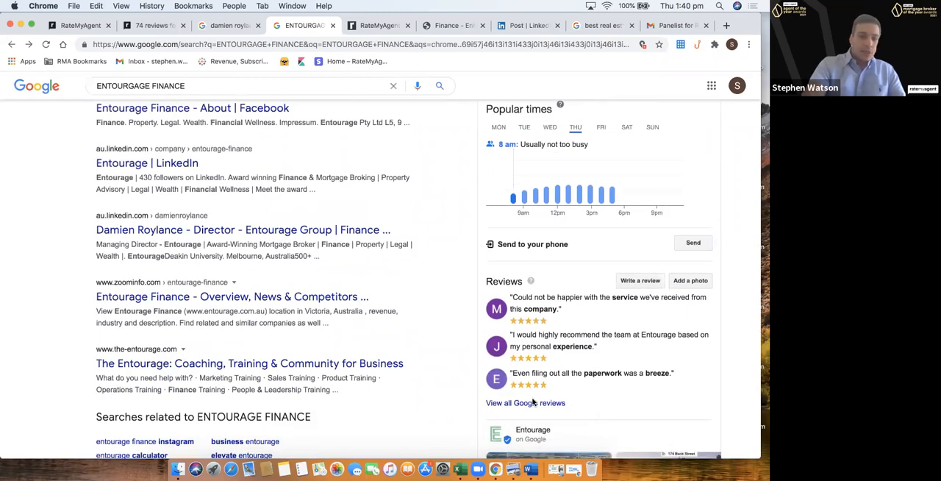
{"action": "scroll", "scroll_direction": "down", "scroll_amount": 3}
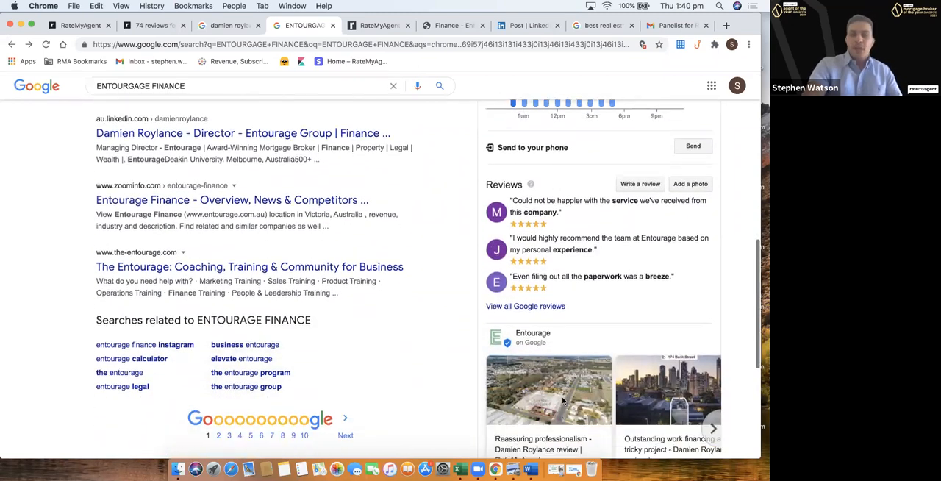
{"action": "scroll", "scroll_direction": "down", "scroll_amount": 3}
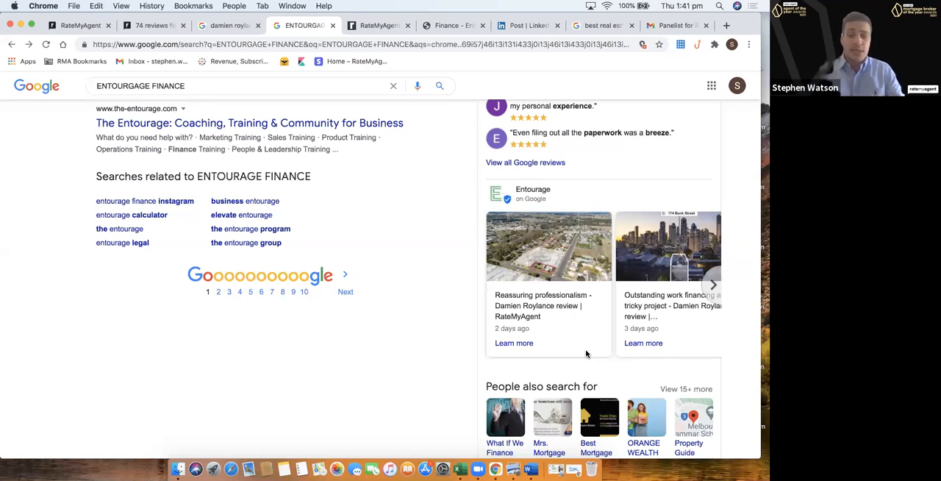
{"action": "mouse_move", "coordinate": [622, 150]}
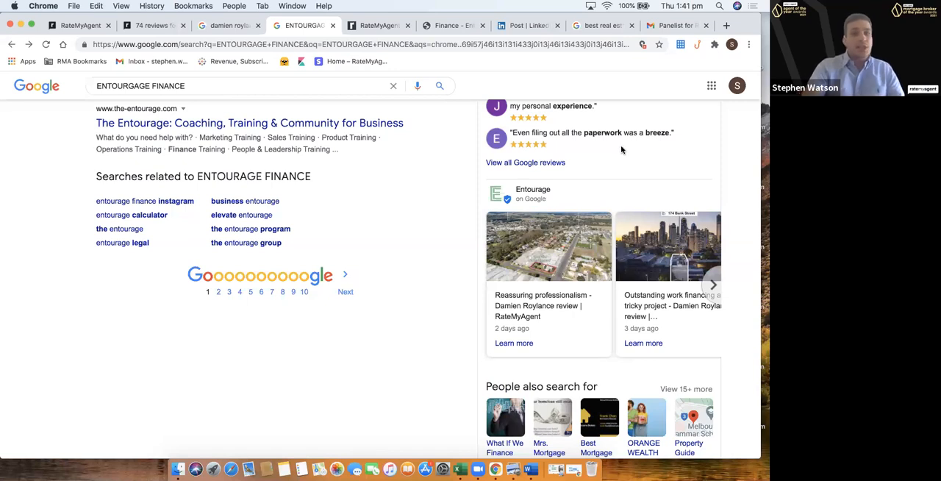
{"action": "mouse_move", "coordinate": [677, 234]}
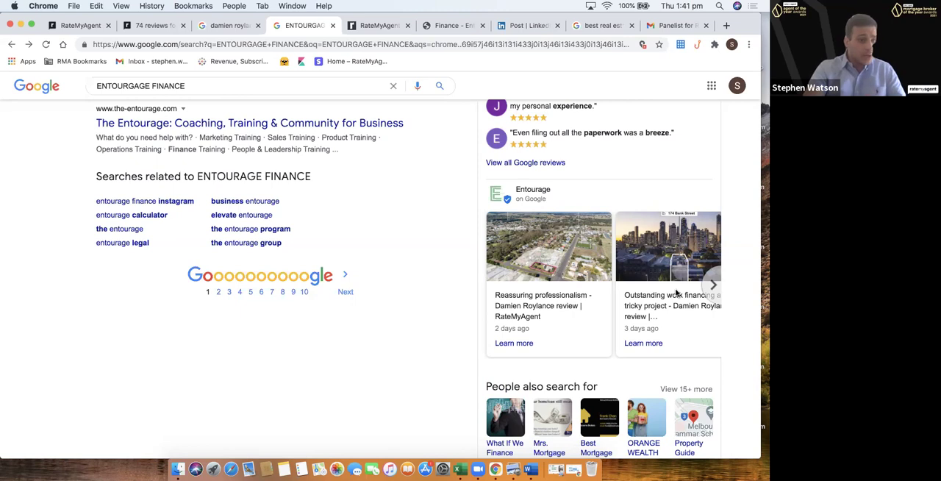
{"action": "mouse_move", "coordinate": [535, 344]}
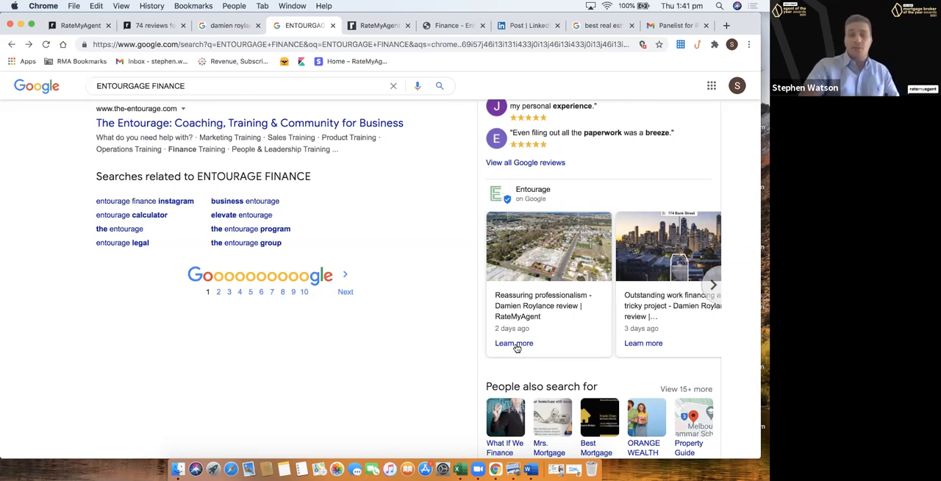
{"action": "left_click", "coordinate": [515, 342]}
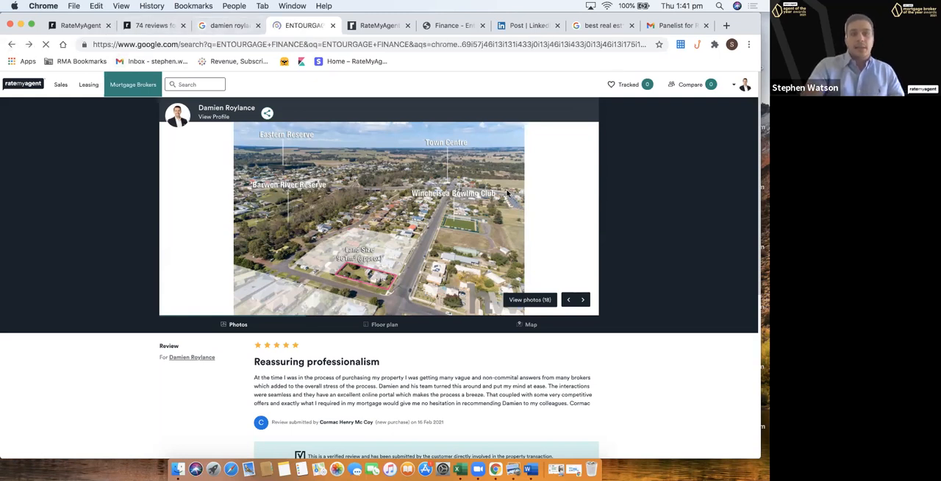
{"action": "left_click", "coordinate": [301, 25]}
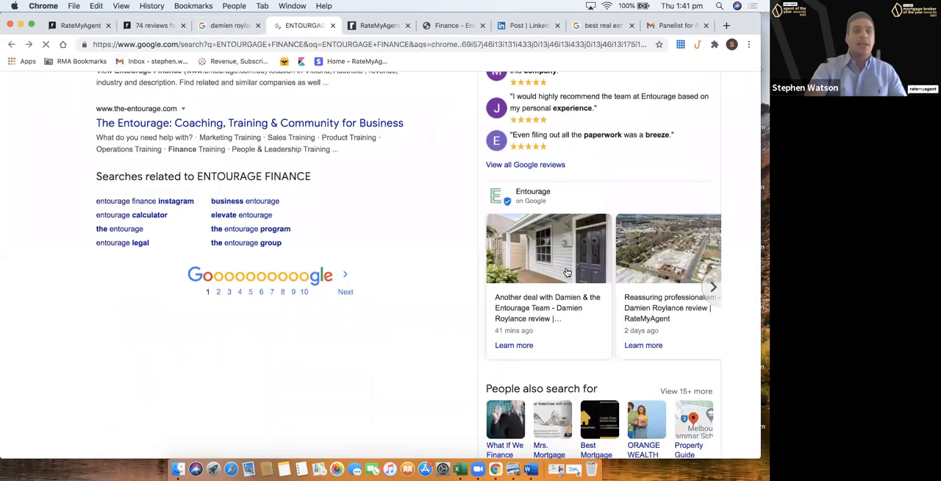
{"action": "scroll", "scroll_direction": "up", "scroll_amount": 3}
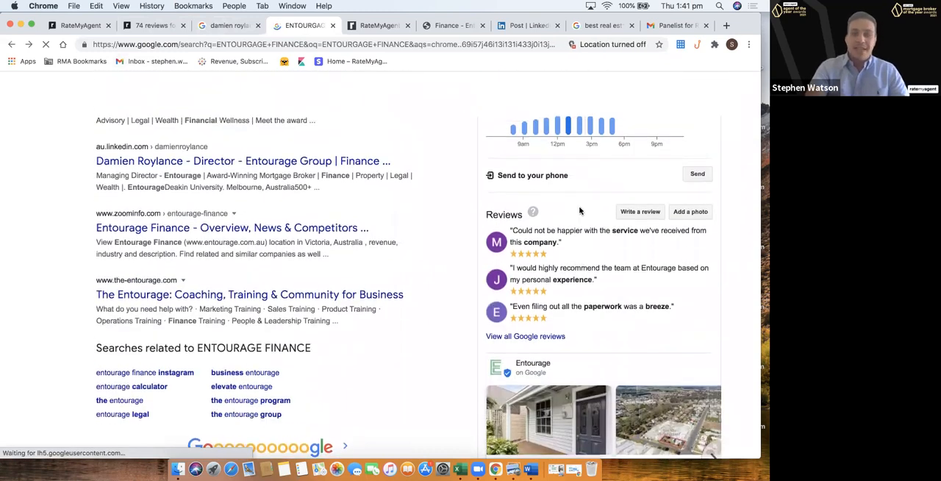
{"action": "scroll", "scroll_direction": "up", "scroll_amount": 3}
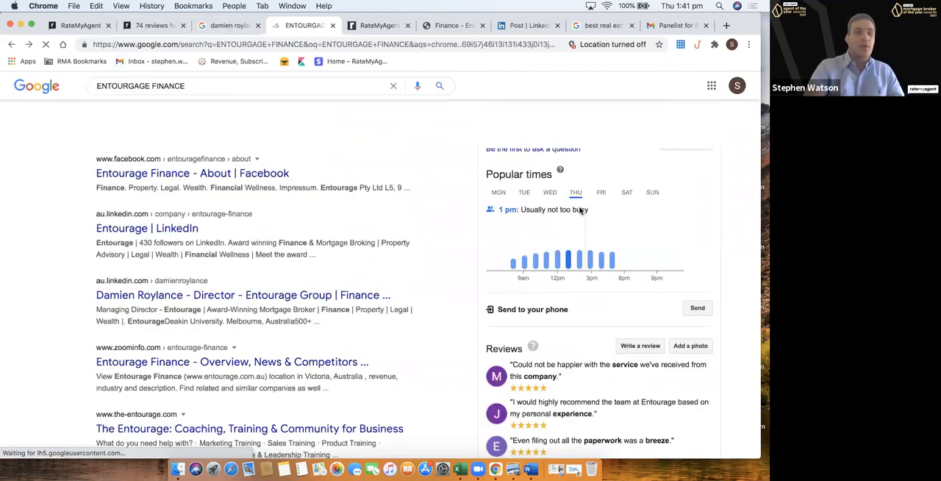
{"action": "scroll", "scroll_direction": "up", "scroll_amount": 3}
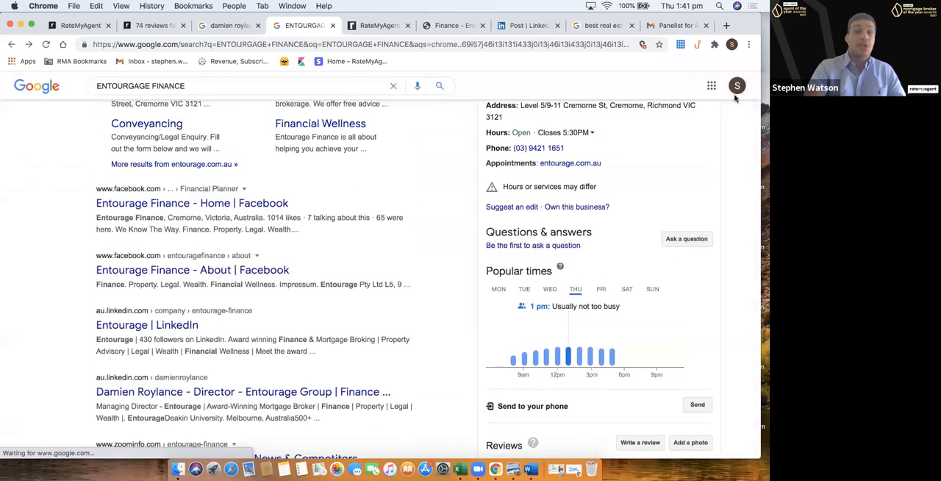
{"action": "scroll", "scroll_direction": "up", "scroll_amount": 3}
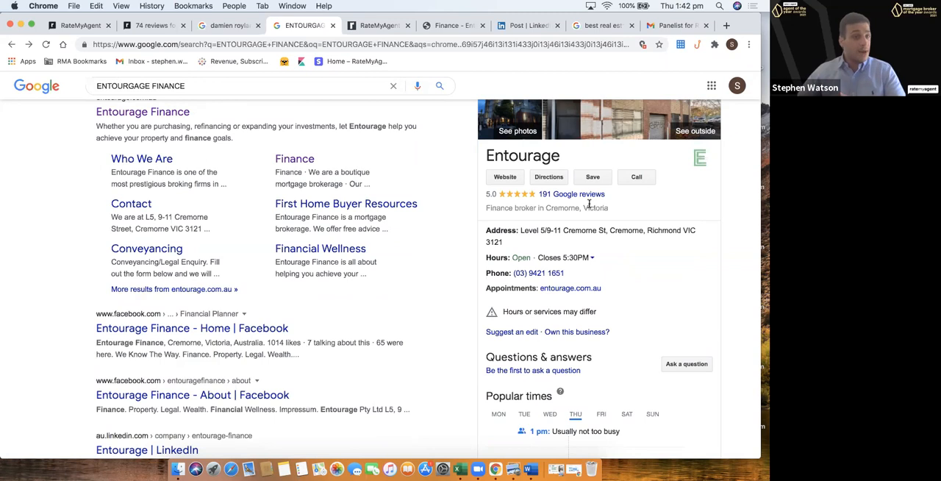
{"action": "left_click", "coordinate": [572, 194]}
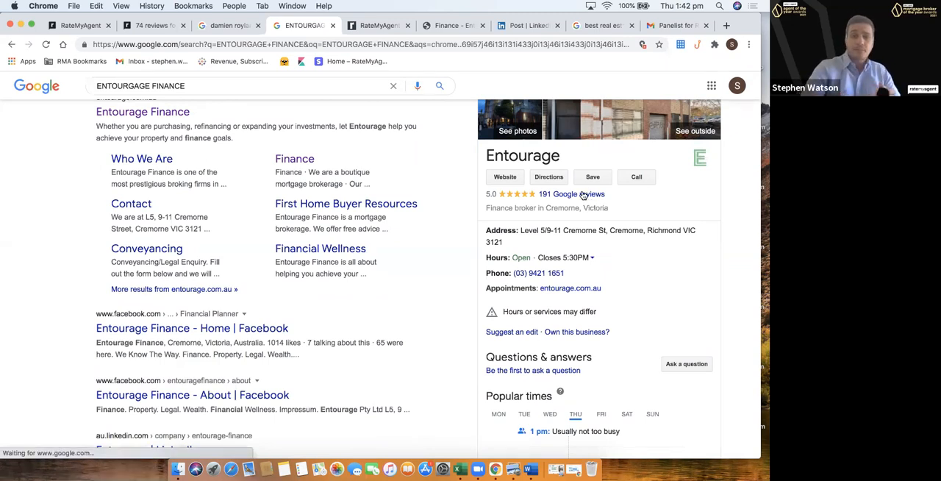
{"action": "left_click", "coordinate": [572, 194]}
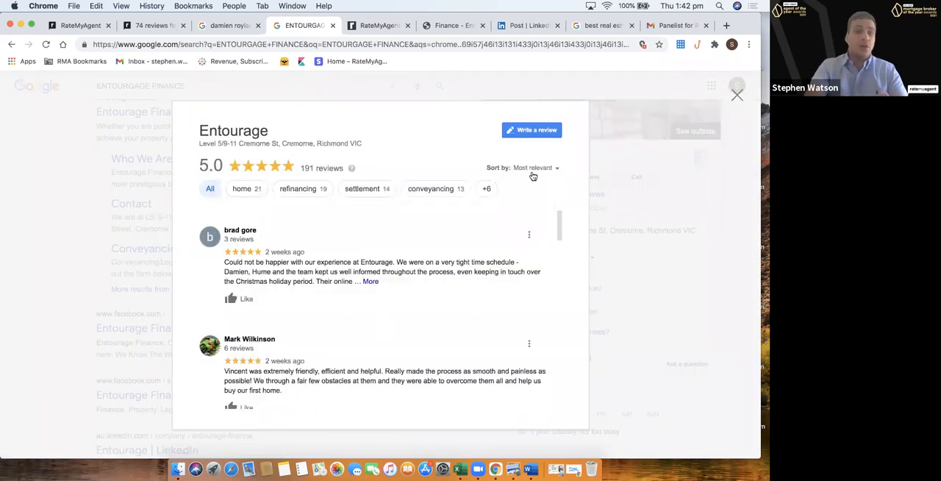
{"action": "left_click", "coordinate": [535, 167]}
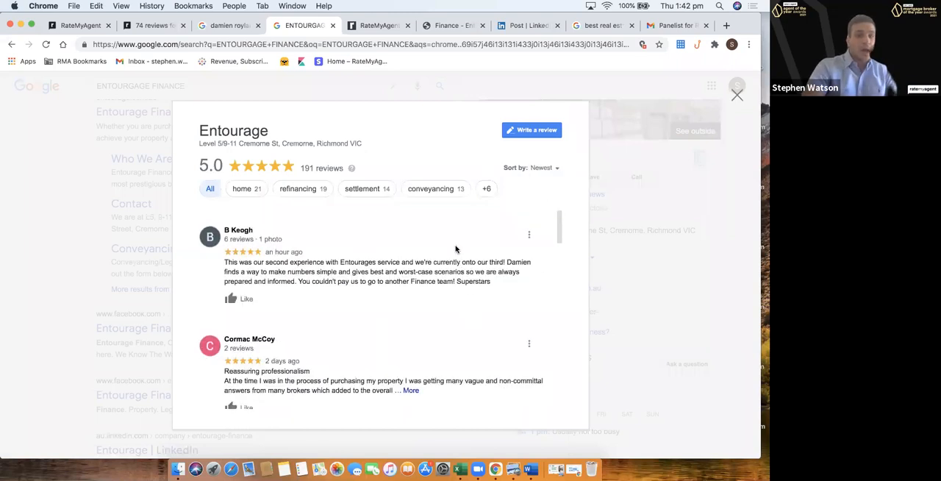
{"action": "mouse_move", "coordinate": [321, 307]}
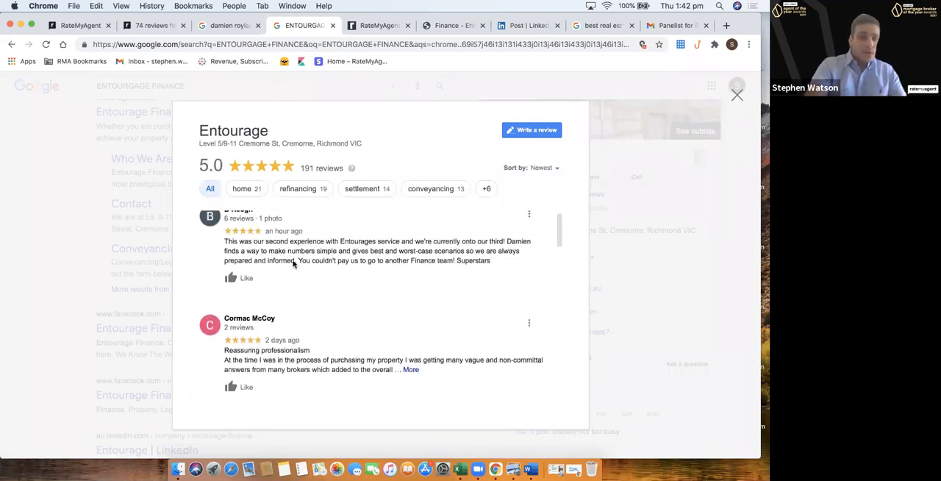
{"action": "mouse_move", "coordinate": [353, 250]}
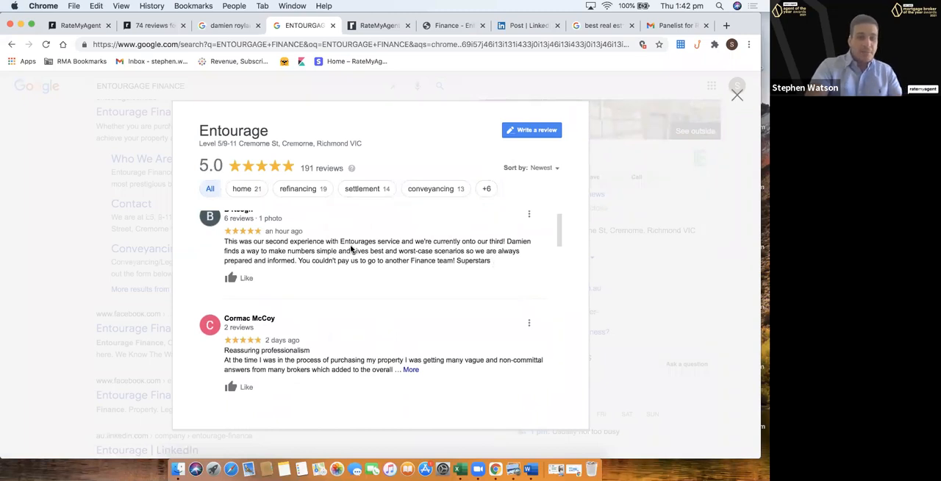
{"action": "scroll", "scroll_direction": "down", "scroll_amount": 3}
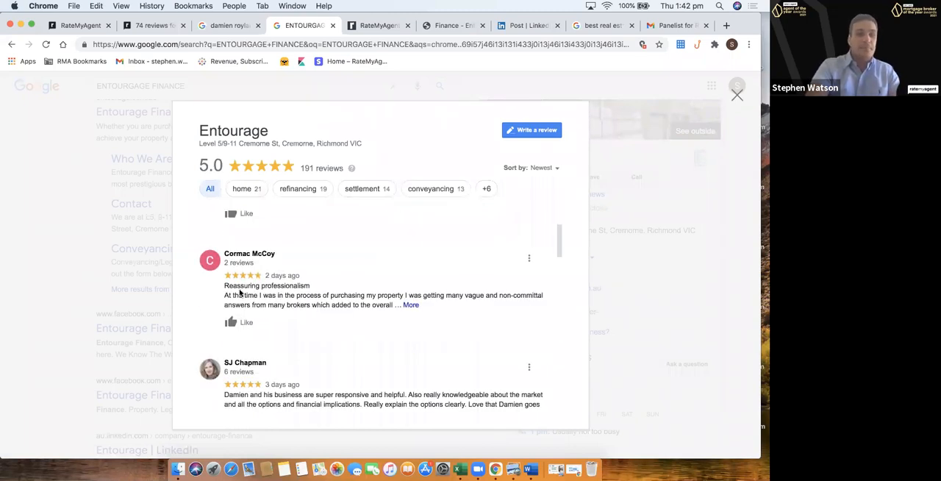
{"action": "mouse_move", "coordinate": [430, 309]}
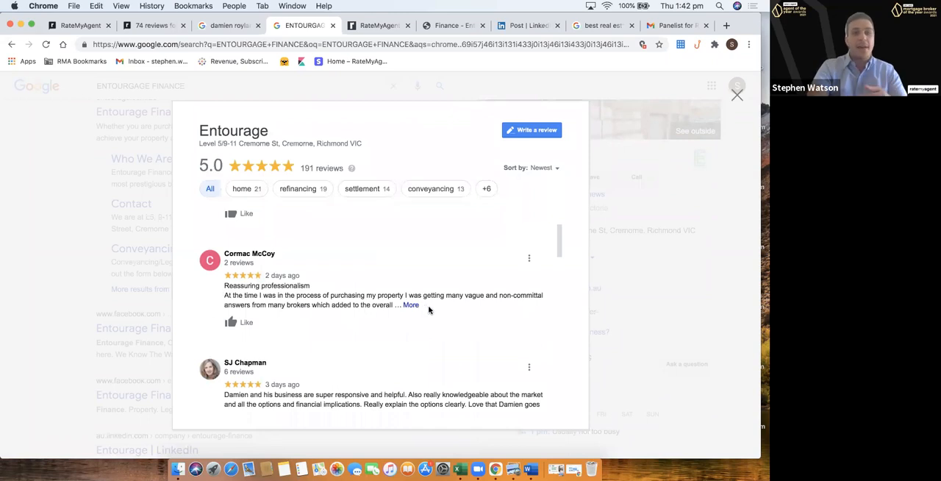
{"action": "left_click", "coordinate": [410, 304]}
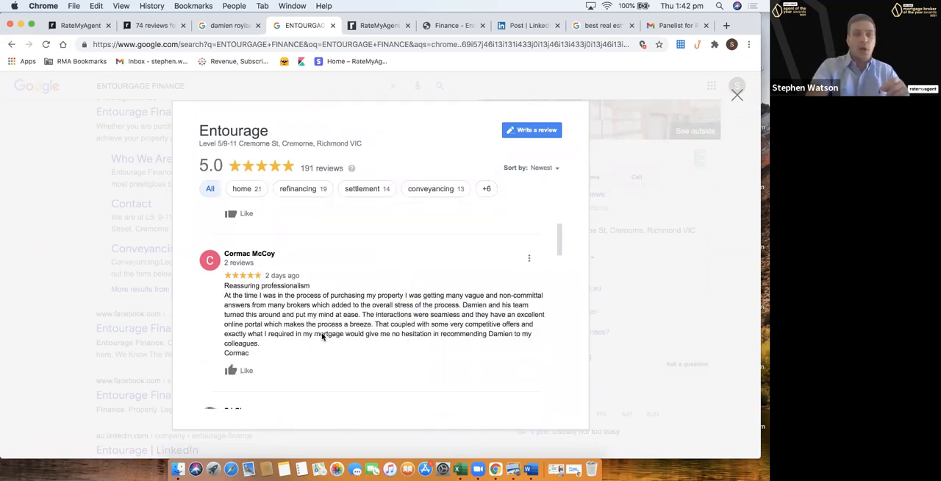
{"action": "mouse_move", "coordinate": [344, 184]}
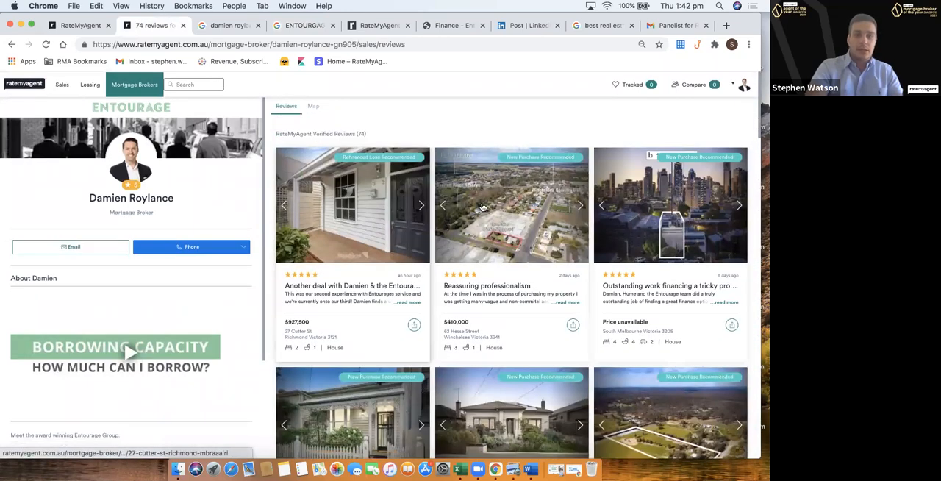
{"action": "mouse_move", "coordinate": [512, 204]}
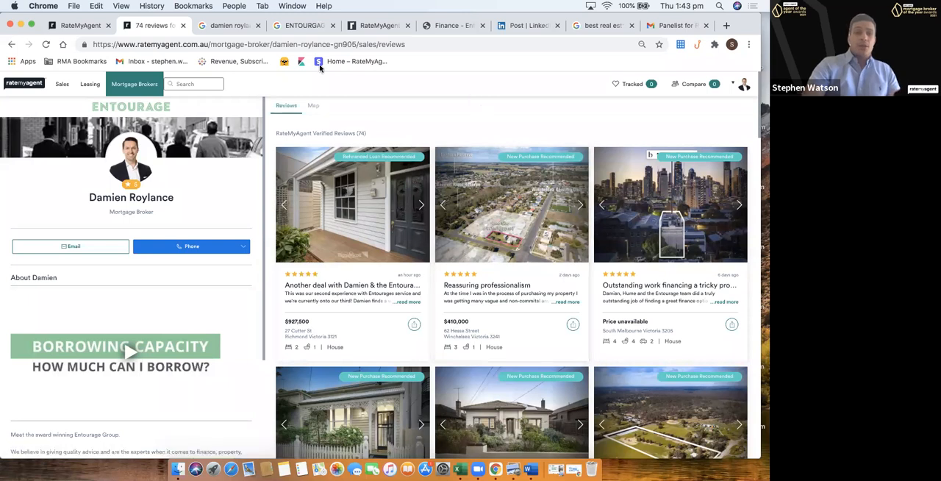
{"action": "mouse_move", "coordinate": [239, 97]}
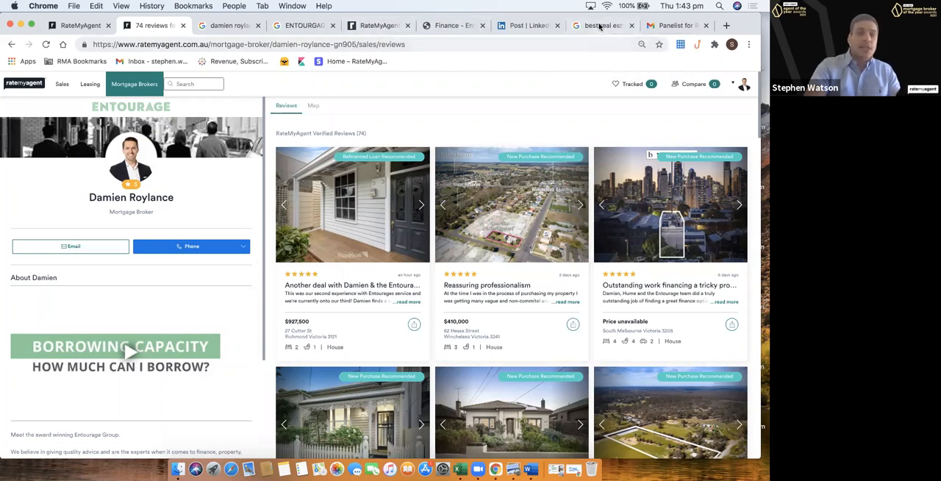
Show the 'best real estate agent melbourne' Google results and scroll past the ads to the map
{"action": "left_click", "coordinate": [600, 27]}
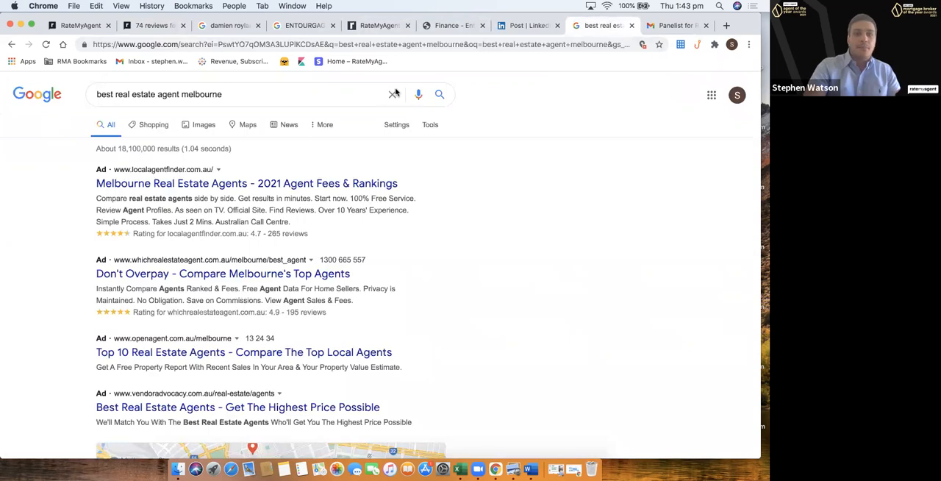
{"action": "mouse_move", "coordinate": [677, 91]}
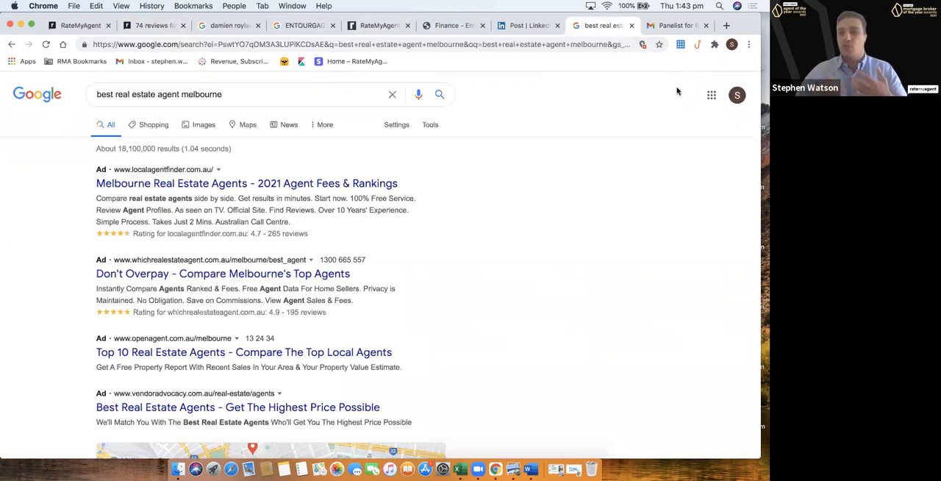
{"action": "mouse_move", "coordinate": [535, 151]}
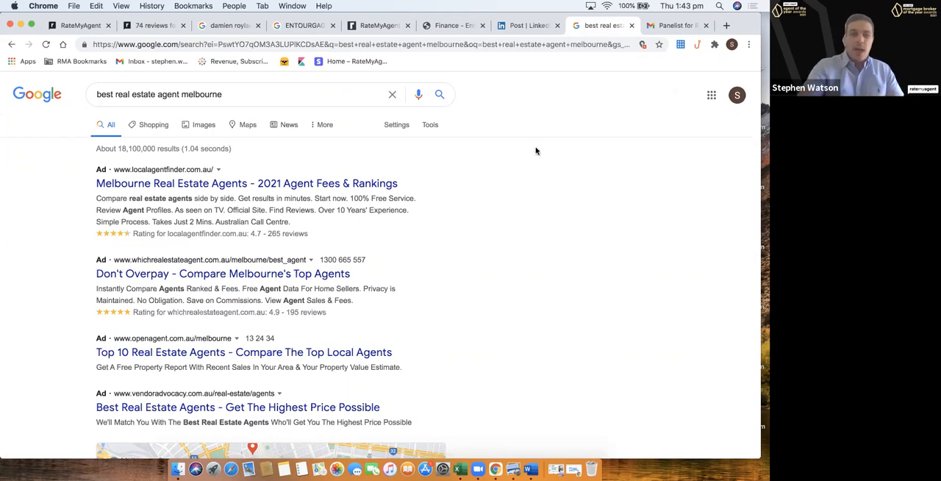
{"action": "mouse_move", "coordinate": [443, 191]}
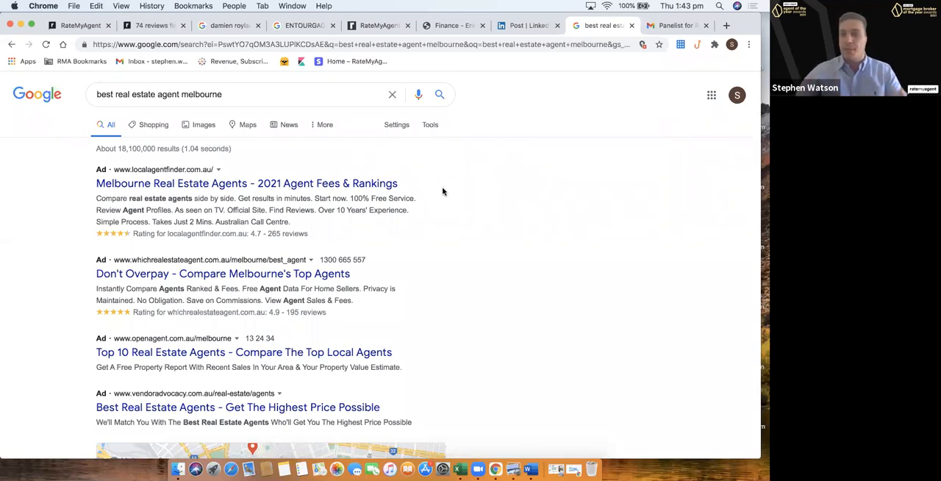
{"action": "scroll", "scroll_direction": "down", "scroll_amount": 3}
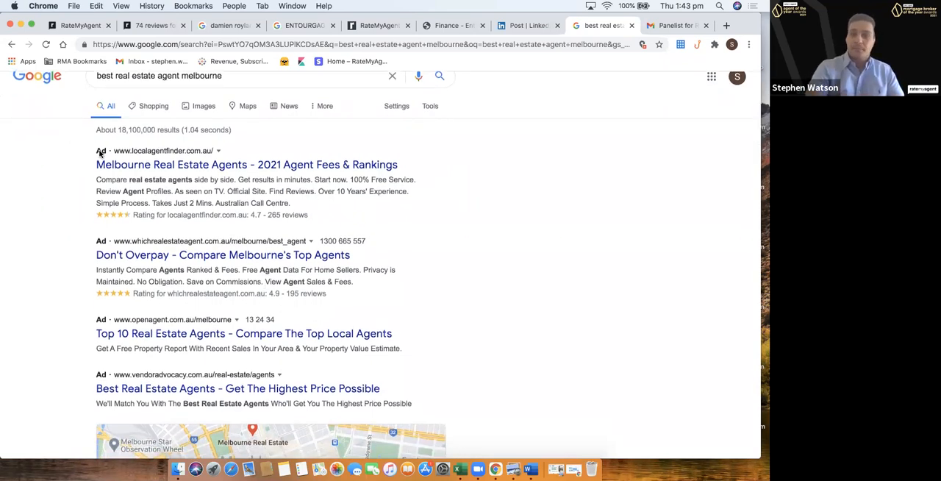
{"action": "mouse_move", "coordinate": [130, 312]}
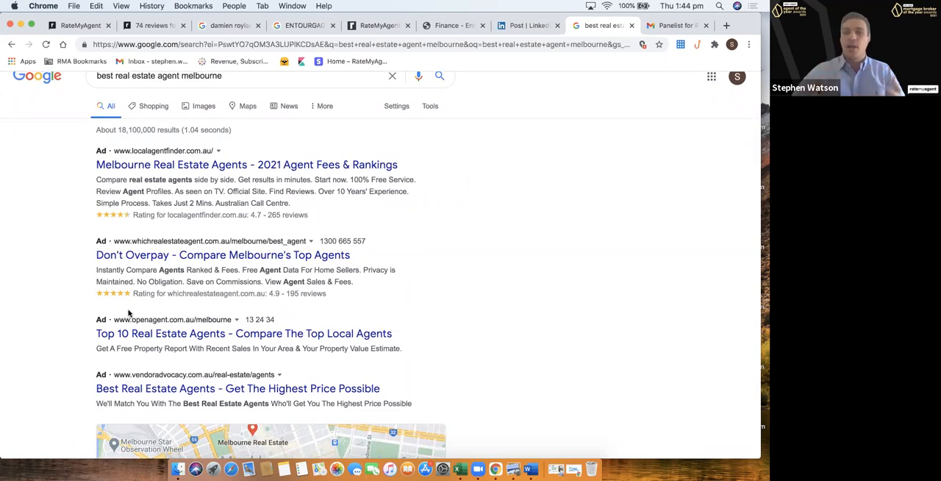
Scroll past the map pack and People also ask to the two RateMyAgent Melbourne agent rankings
{"action": "scroll", "scroll_direction": "down", "scroll_amount": 3}
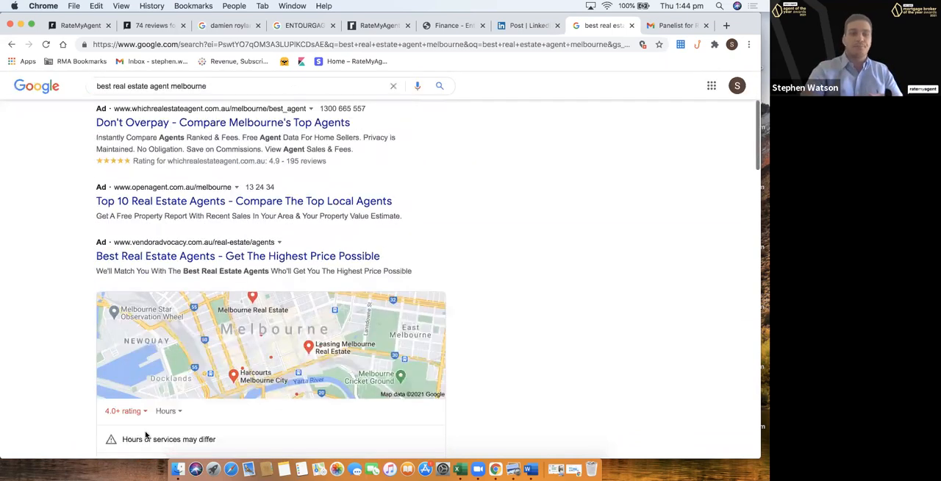
{"action": "scroll", "scroll_direction": "down", "scroll_amount": 3}
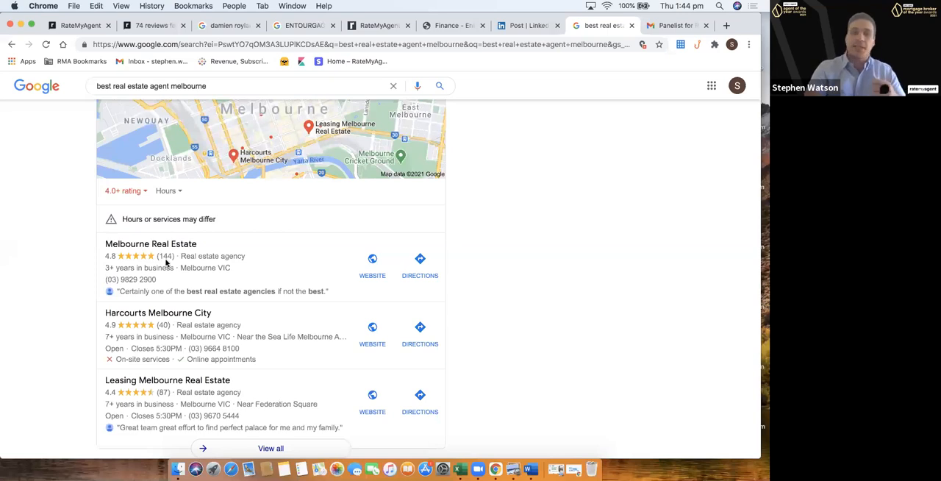
{"action": "mouse_move", "coordinate": [112, 194]}
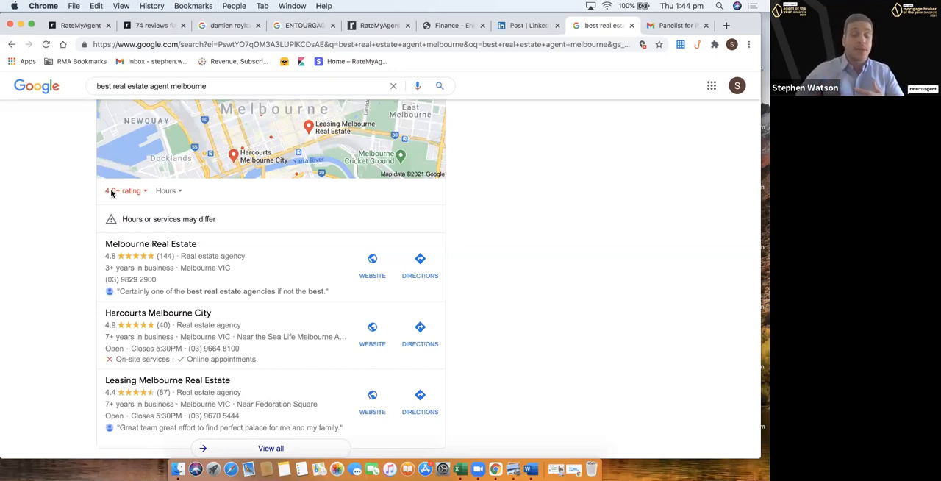
{"action": "scroll", "scroll_direction": "down", "scroll_amount": 3}
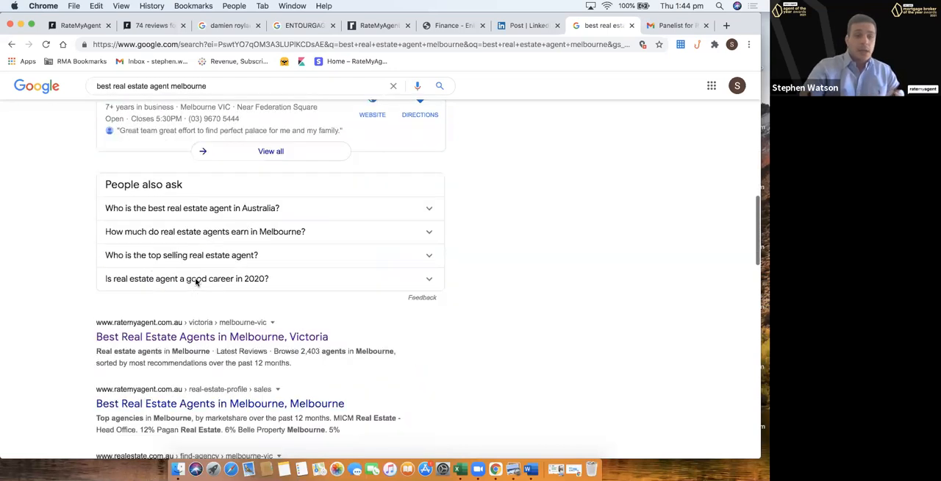
{"action": "scroll", "scroll_direction": "down", "scroll_amount": 3}
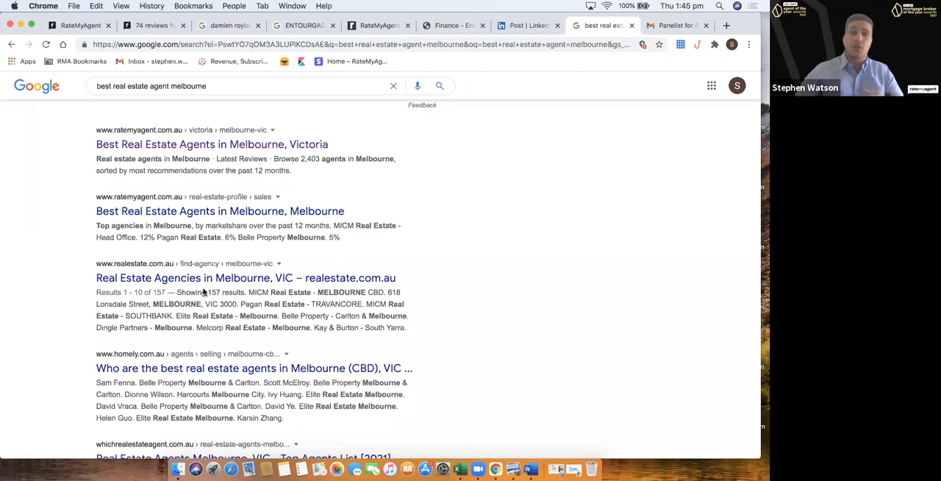
Open the RateMyAgent Melbourne agents result and its featured 'Absolutely Wonderful!' broker review
{"action": "left_click", "coordinate": [212, 144]}
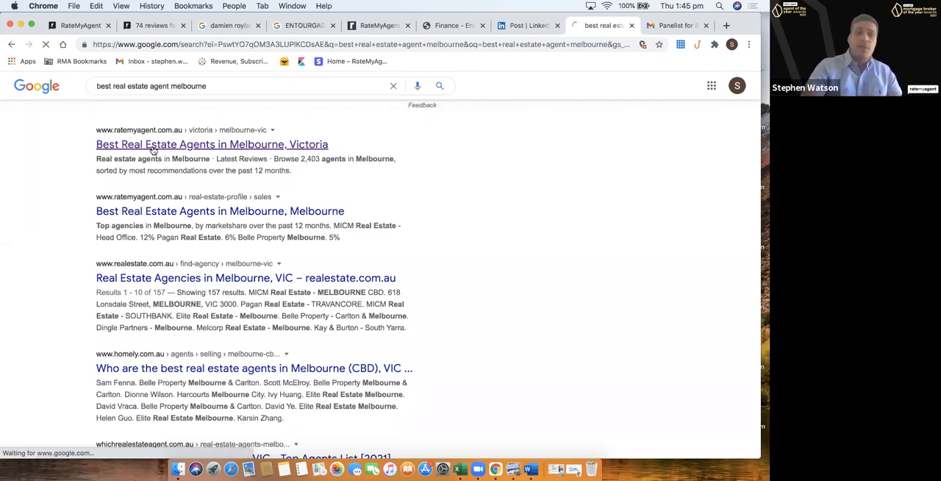
{"action": "left_click", "coordinate": [221, 212]}
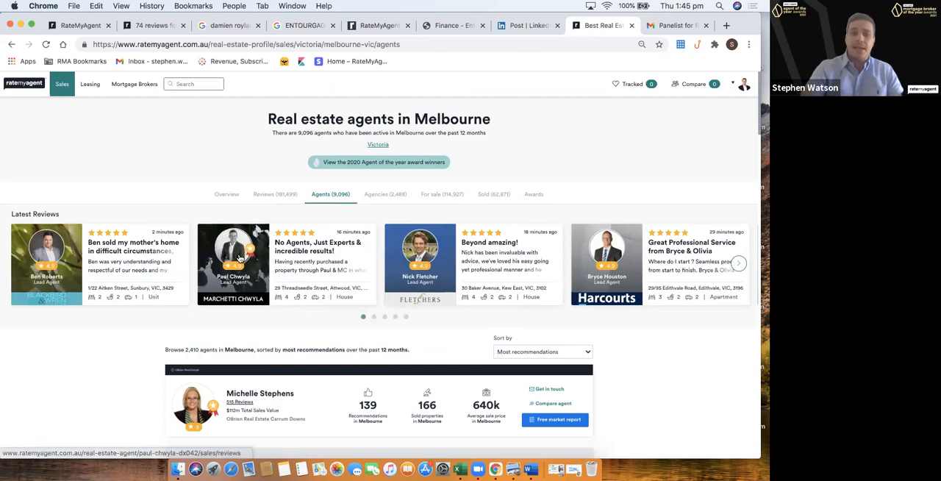
{"action": "scroll", "scroll_direction": "down", "scroll_amount": 3}
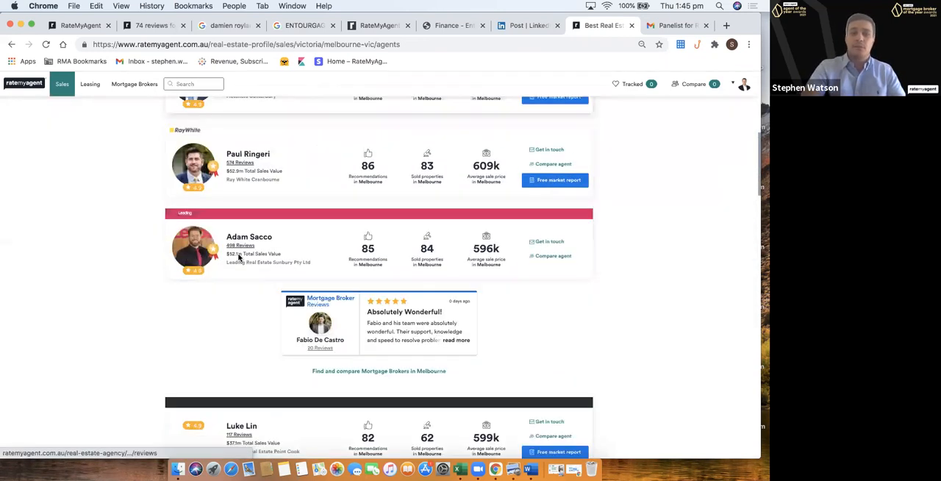
{"action": "scroll", "scroll_direction": "down", "scroll_amount": 3}
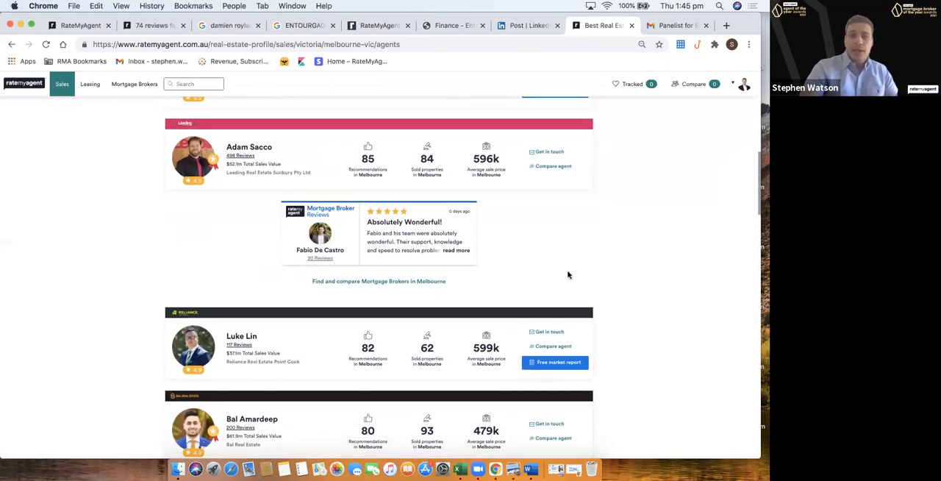
{"action": "mouse_move", "coordinate": [518, 264]}
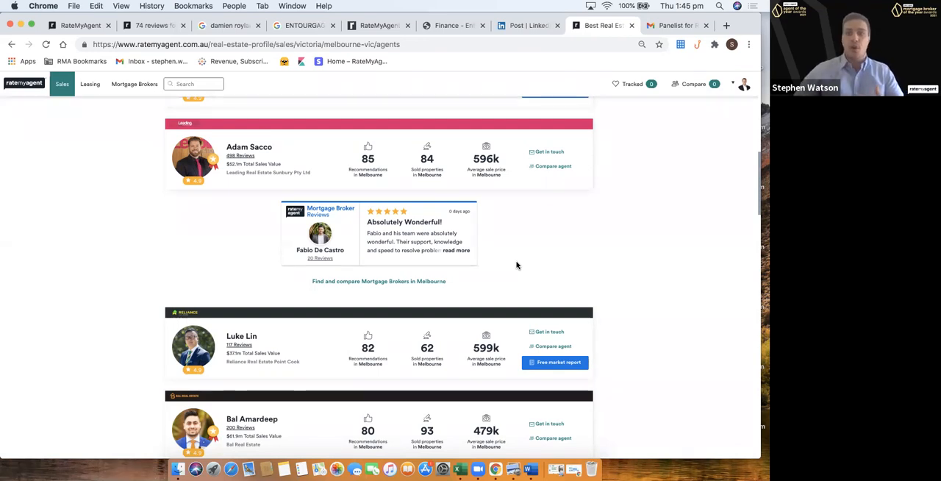
{"action": "mouse_move", "coordinate": [390, 227]}
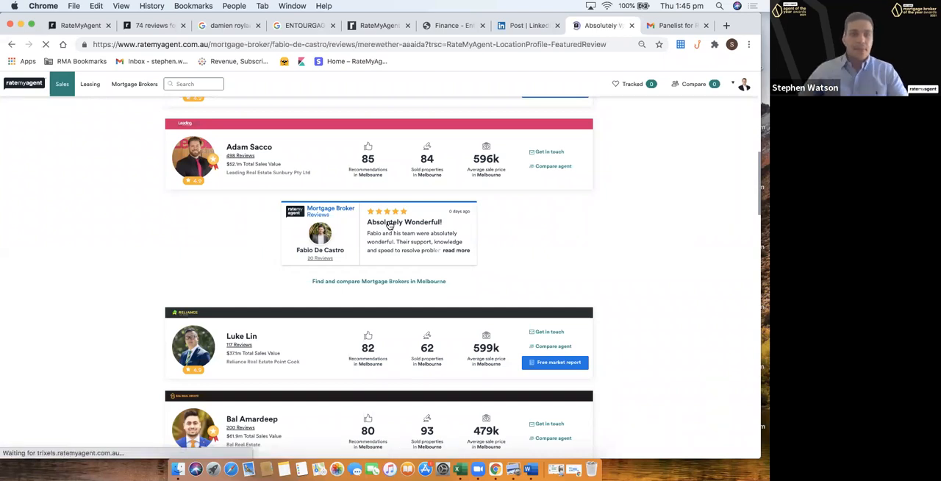
{"action": "left_click", "coordinate": [404, 220]}
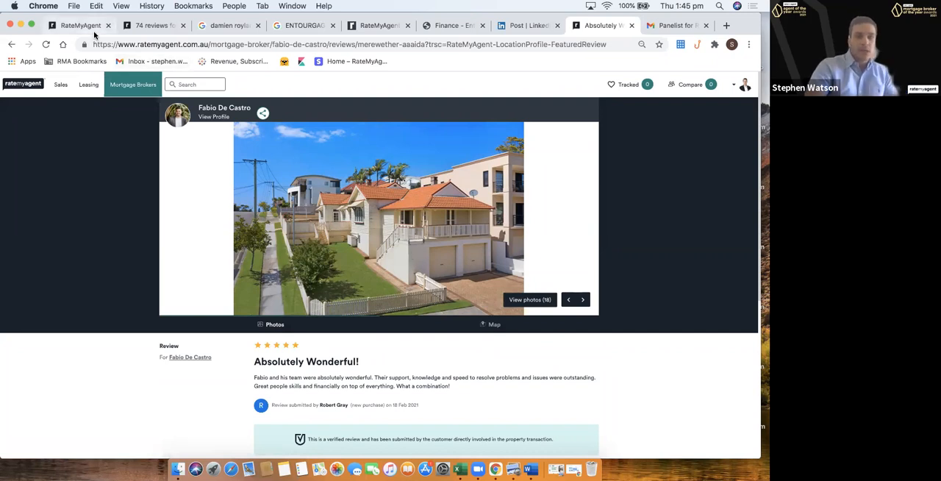
{"action": "mouse_move", "coordinate": [81, 25]}
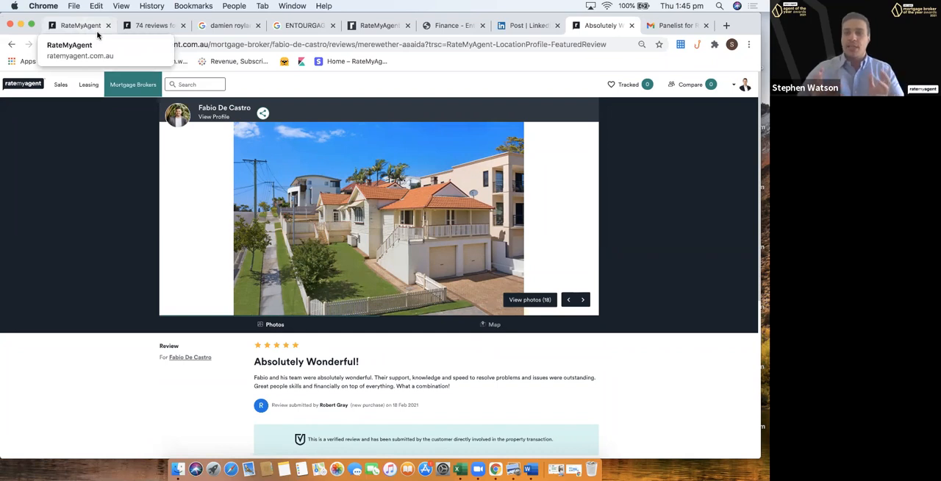
{"action": "mouse_move", "coordinate": [153, 25]}
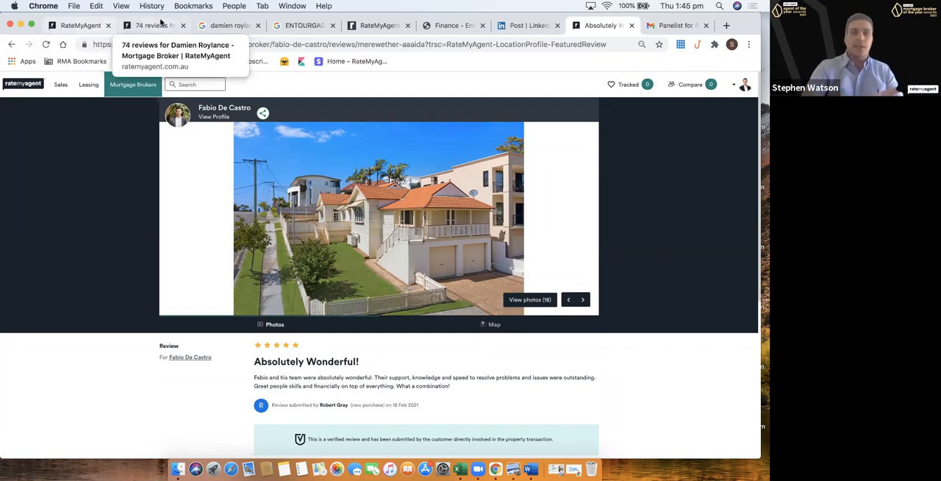
Bring up the Post Existing Review form and start filling the client's name and personal message
{"action": "left_click", "coordinate": [379, 25]}
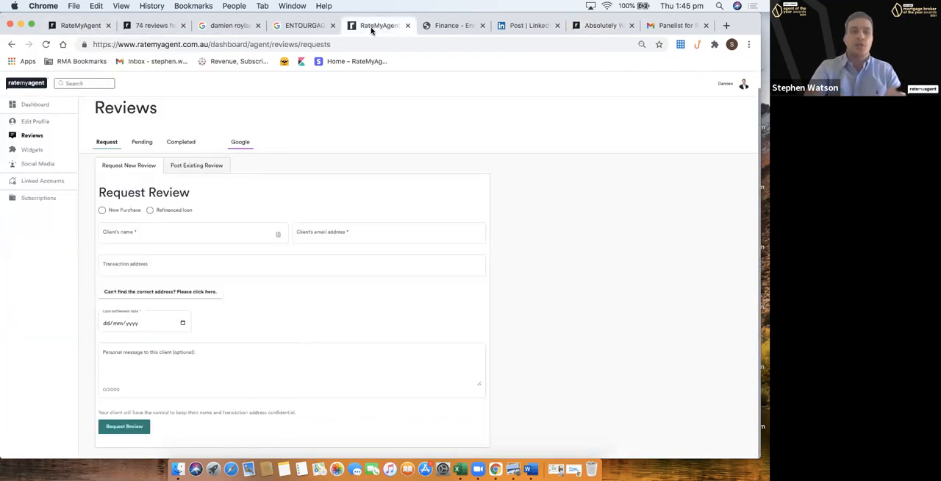
{"action": "mouse_move", "coordinate": [338, 186]}
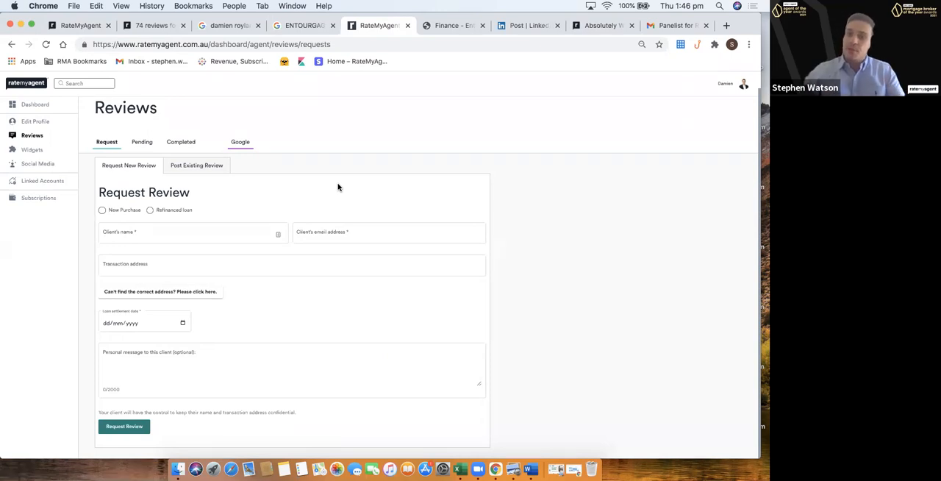
{"action": "mouse_move", "coordinate": [184, 203]}
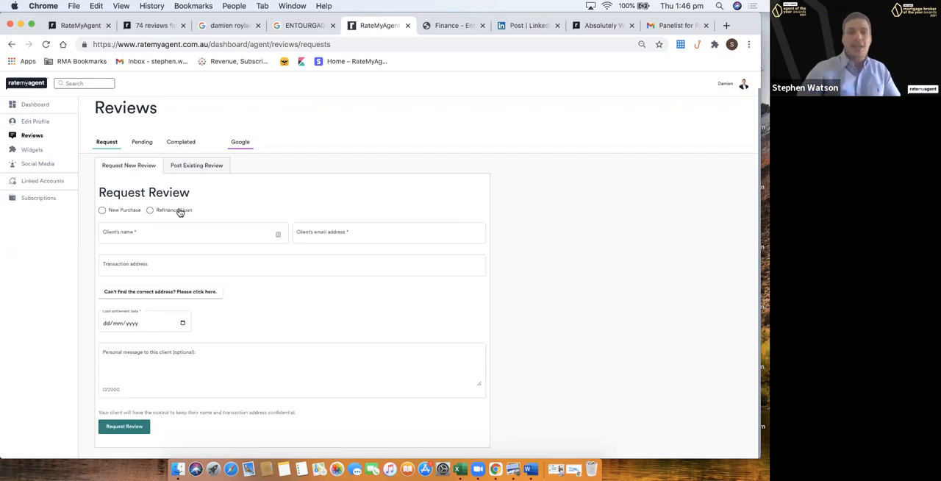
{"action": "left_click", "coordinate": [179, 232]}
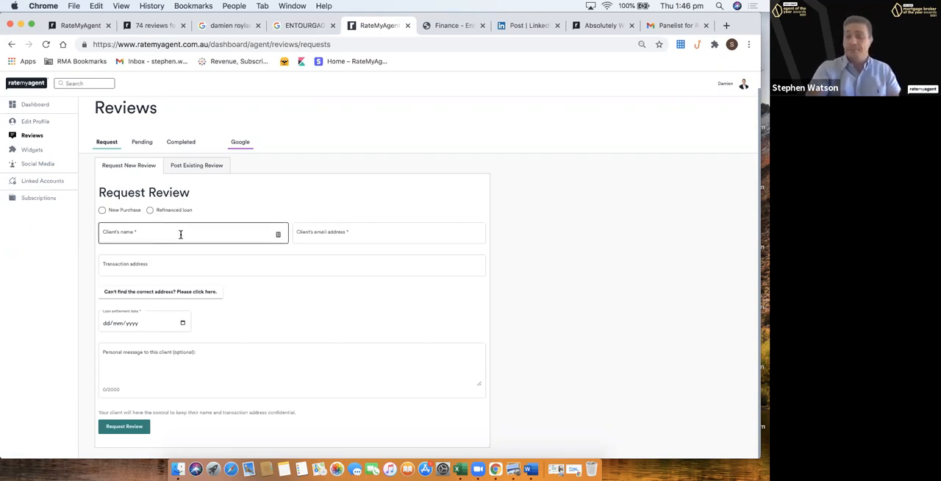
{"action": "left_click", "coordinate": [388, 232]}
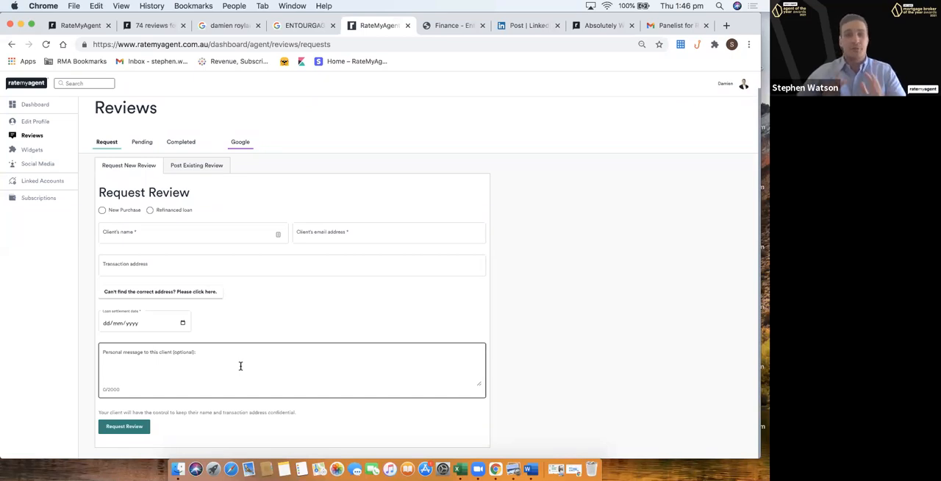
{"action": "left_click", "coordinate": [197, 165]}
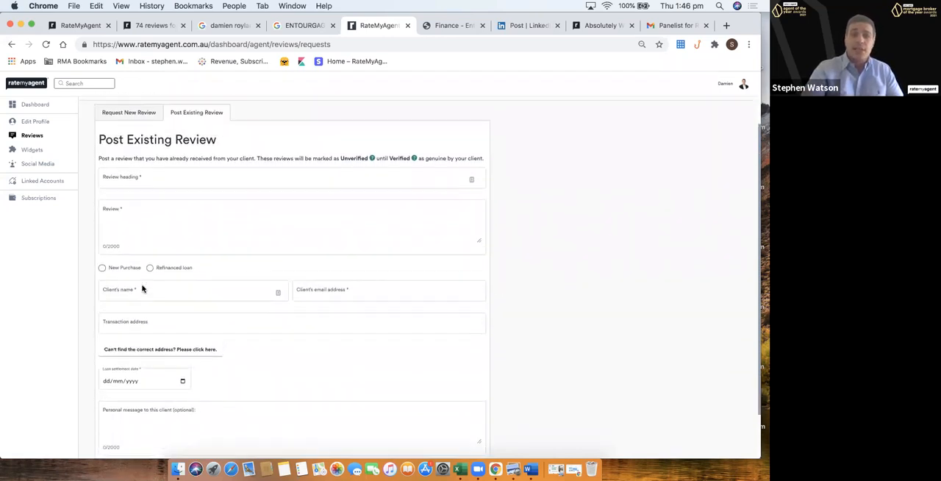
{"action": "left_click", "coordinate": [194, 293]}
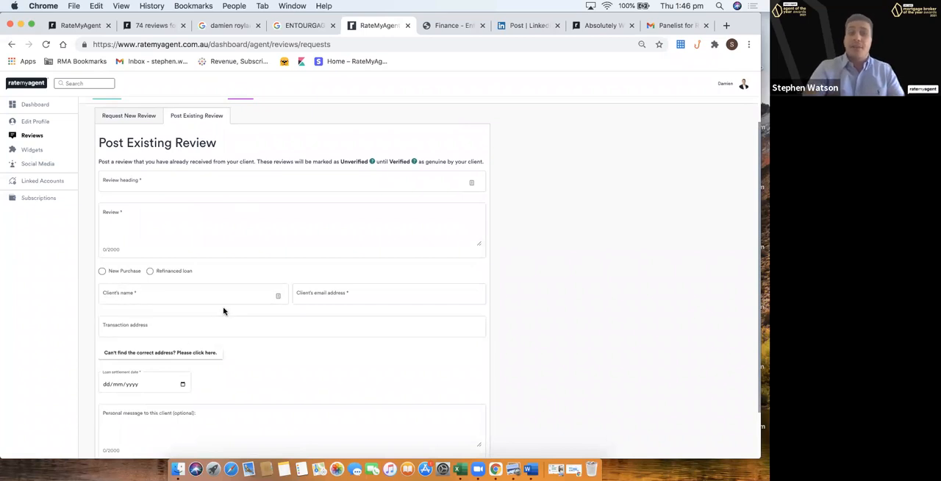
{"action": "scroll", "scroll_direction": "down", "scroll_amount": 3}
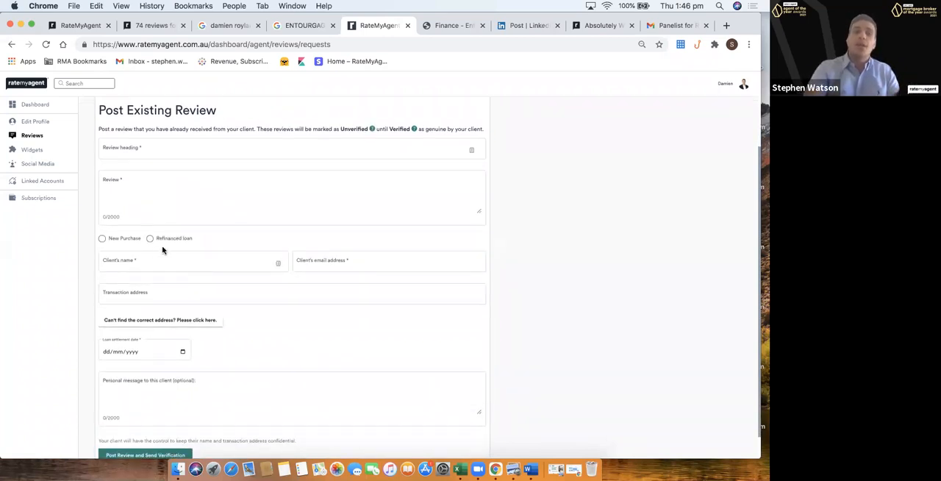
{"action": "left_click", "coordinate": [291, 292]}
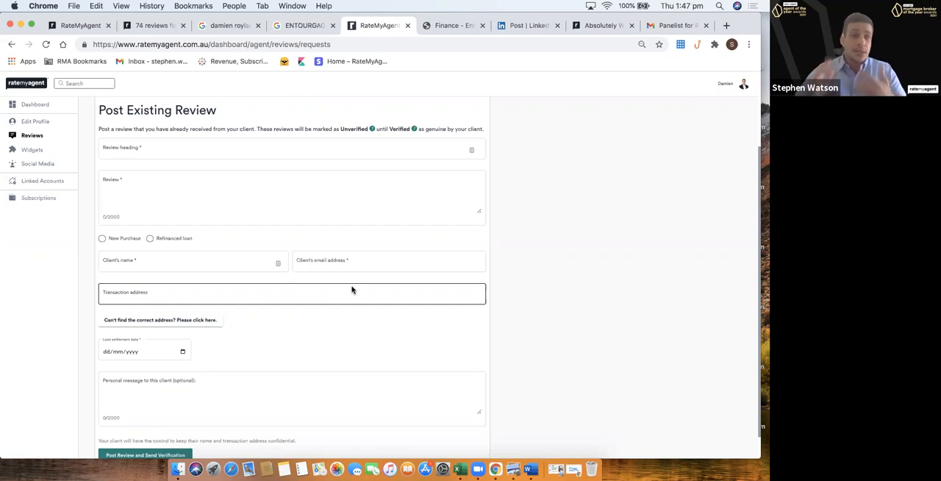
{"action": "scroll", "scroll_direction": "up", "scroll_amount": 3}
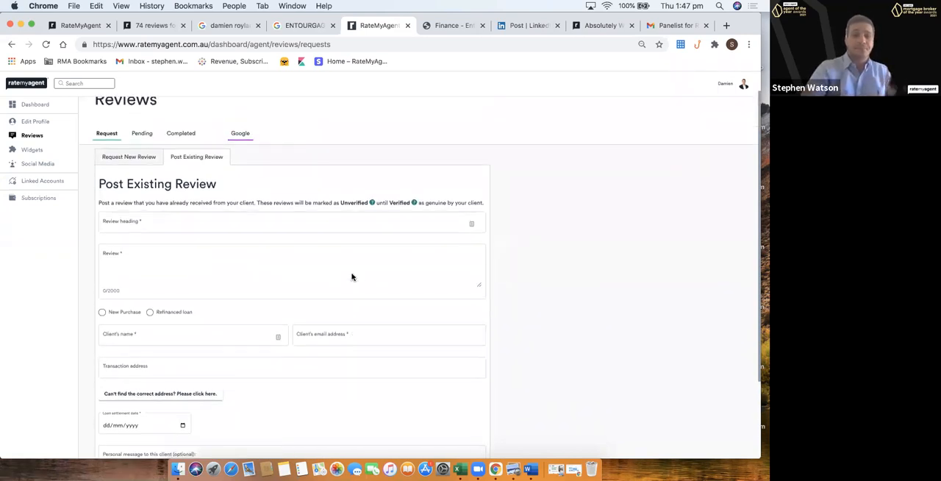
{"action": "scroll", "scroll_direction": "up", "scroll_amount": 3}
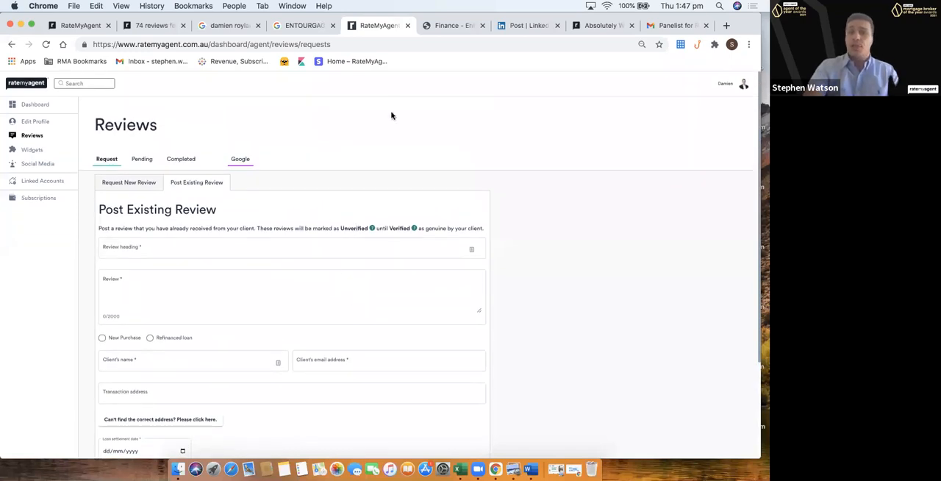
{"action": "mouse_move", "coordinate": [452, 27]}
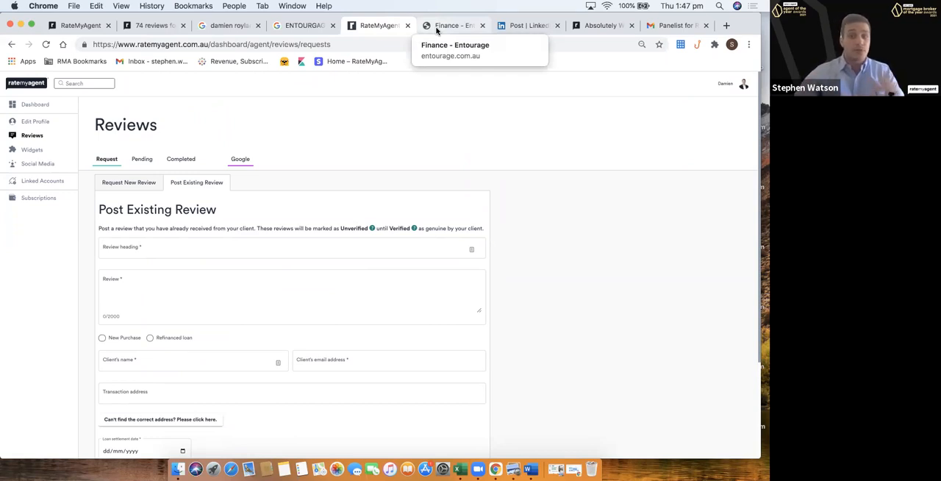
Show the Entourage Finance page's embedded RateMyAgent widget with Damien Roylance's 74 reviews
{"action": "left_click", "coordinate": [452, 25]}
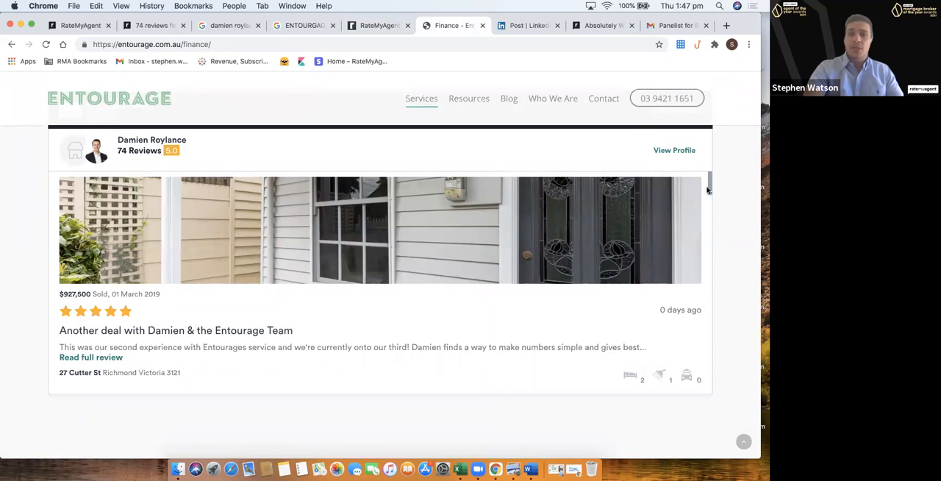
{"action": "mouse_move", "coordinate": [453, 123]}
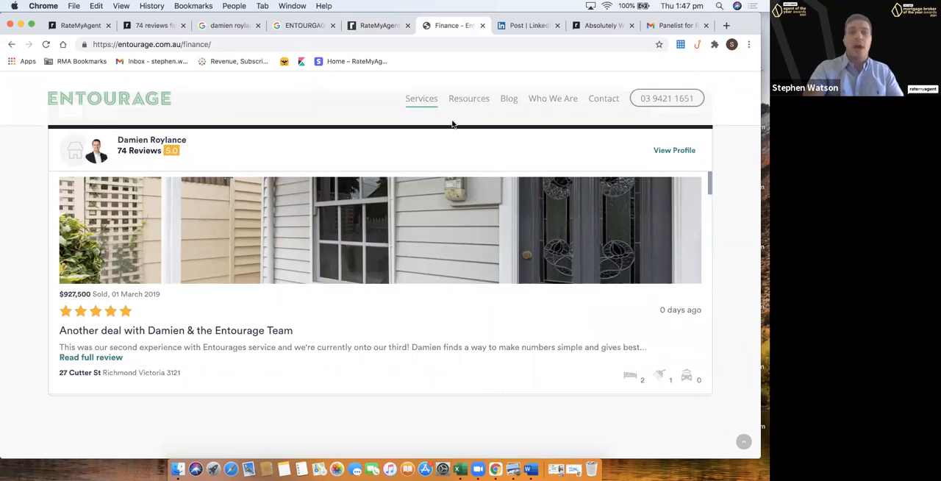
{"action": "scroll", "scroll_direction": "down", "scroll_amount": 3}
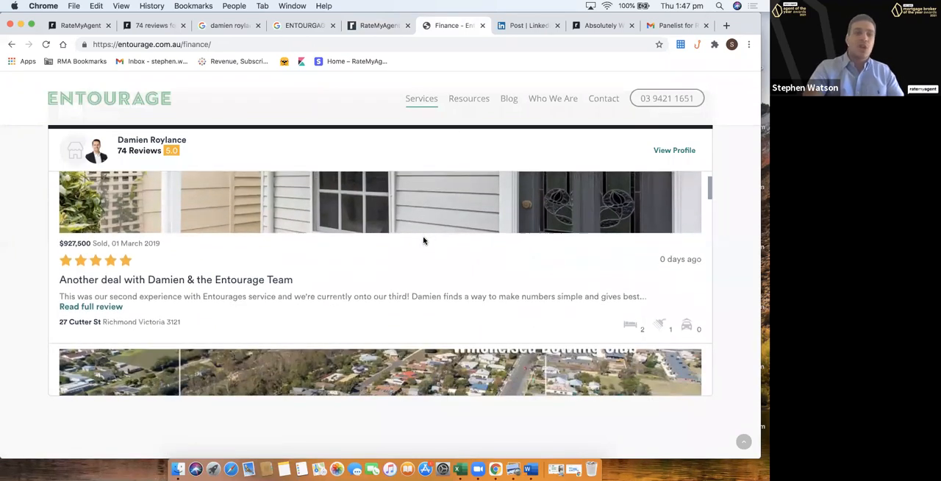
{"action": "scroll", "scroll_direction": "down", "scroll_amount": 3}
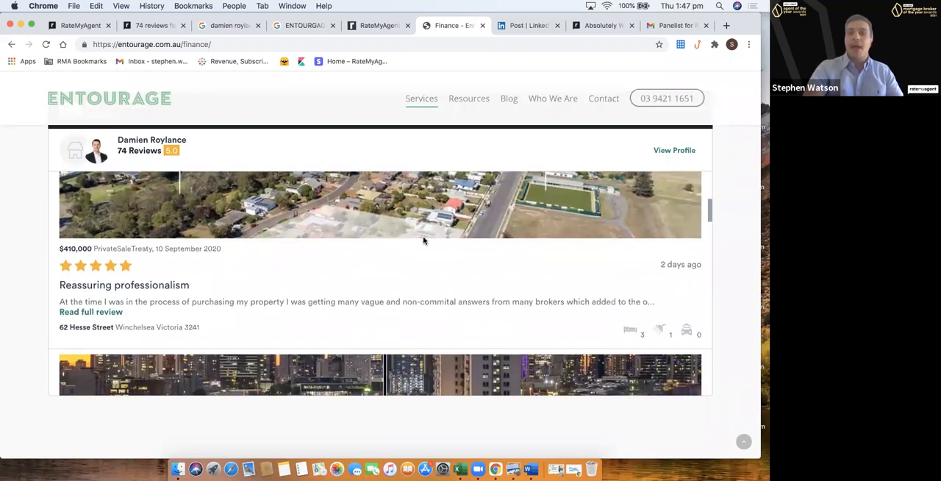
{"action": "scroll", "scroll_direction": "down", "scroll_amount": 3}
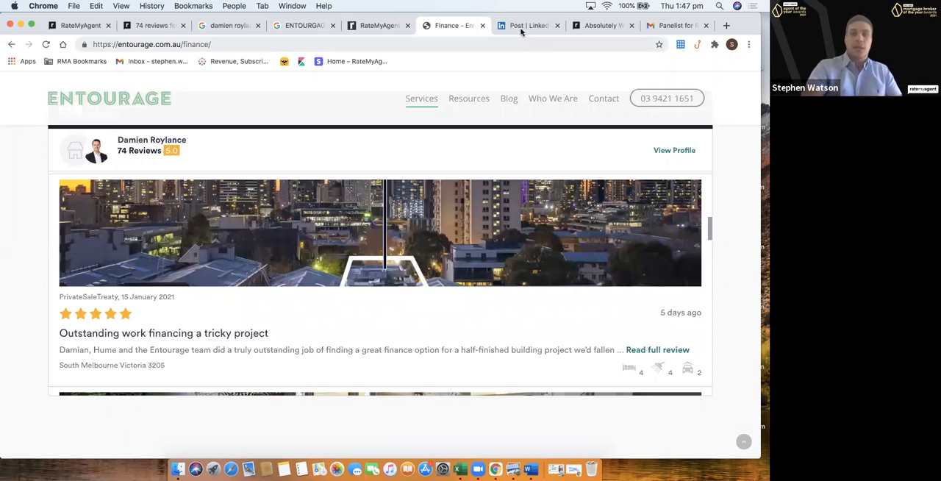
Show the broker's LinkedIn post sharing his latest RateMyAgent review card and reactions
{"action": "left_click", "coordinate": [527, 25]}
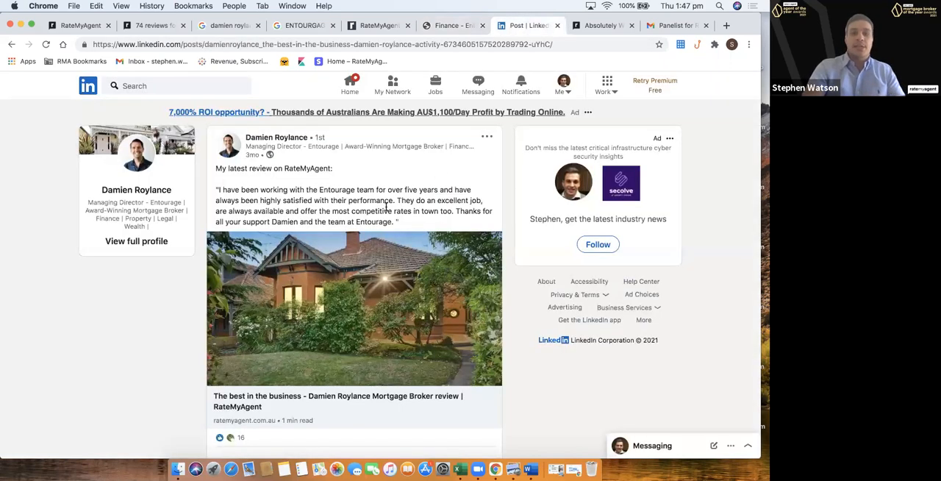
{"action": "mouse_move", "coordinate": [402, 248]}
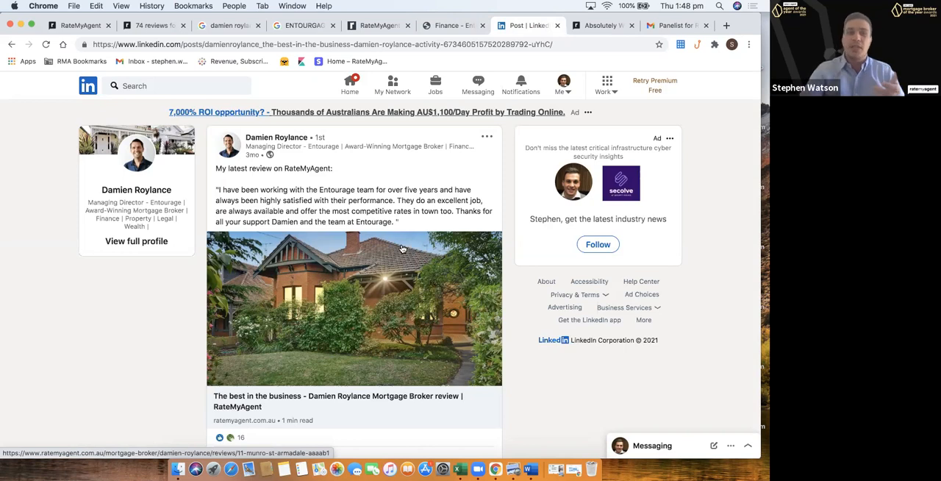
{"action": "scroll", "scroll_direction": "down", "scroll_amount": 3}
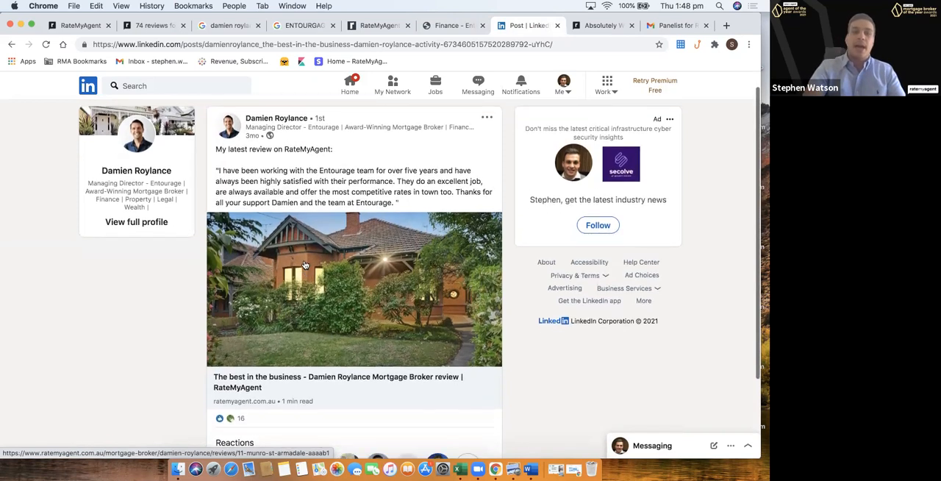
{"action": "scroll", "scroll_direction": "down", "scroll_amount": 3}
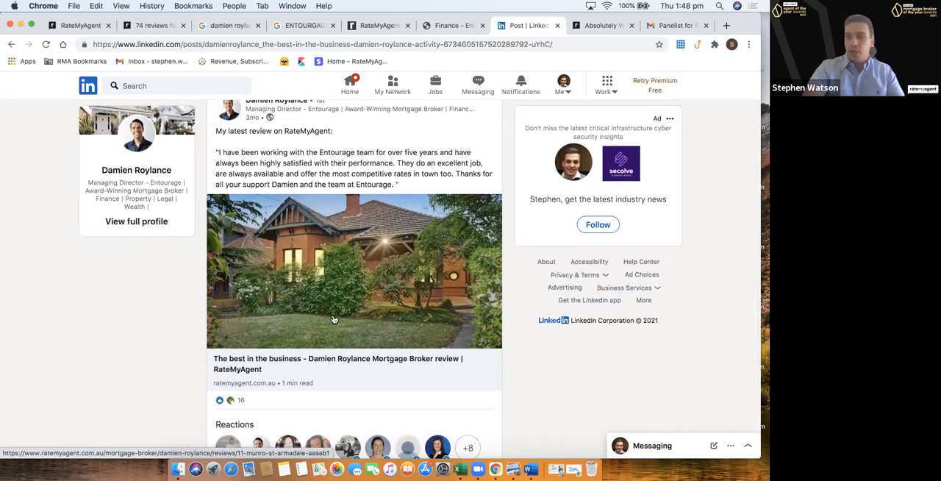
{"action": "mouse_move", "coordinate": [334, 370]}
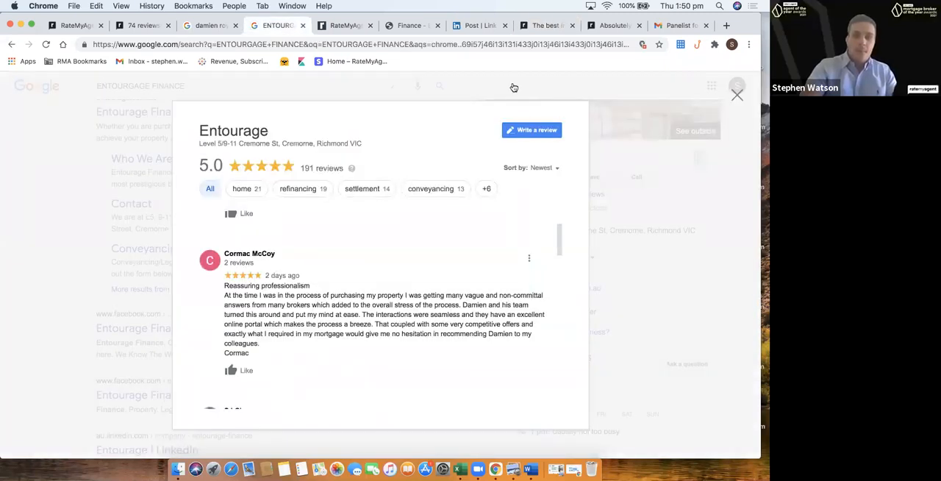
{"action": "mouse_move", "coordinate": [685, 123]}
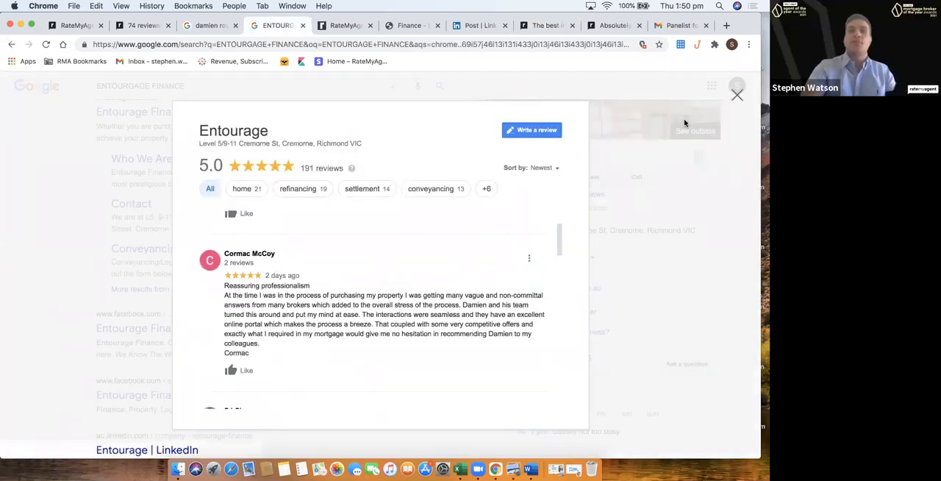
Bring up the 'Reassuring professionalism' review page with its aerial photo and full text
{"action": "left_click", "coordinate": [737, 94]}
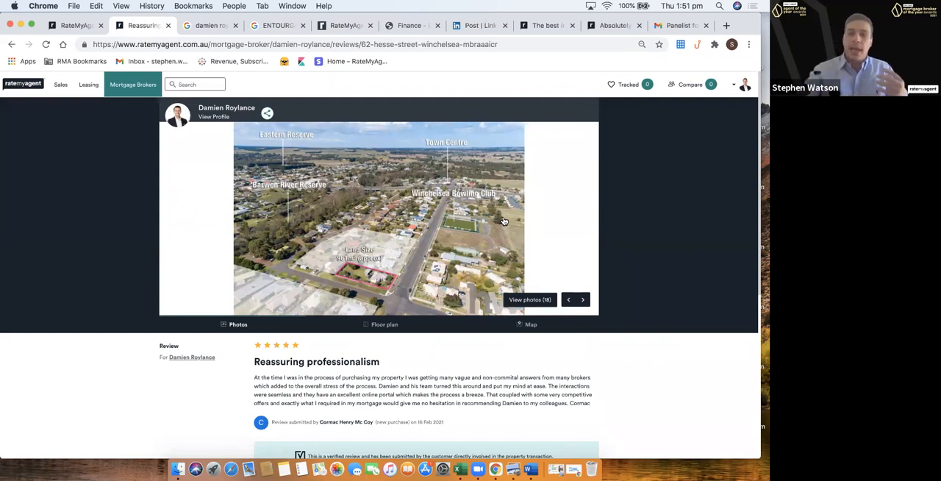
{"action": "left_click", "coordinate": [277, 25]}
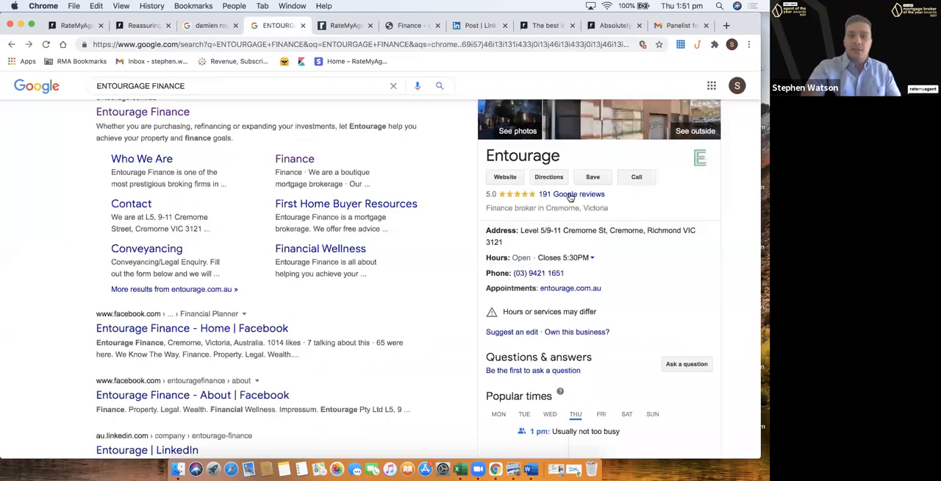
{"action": "left_click", "coordinate": [571, 194]}
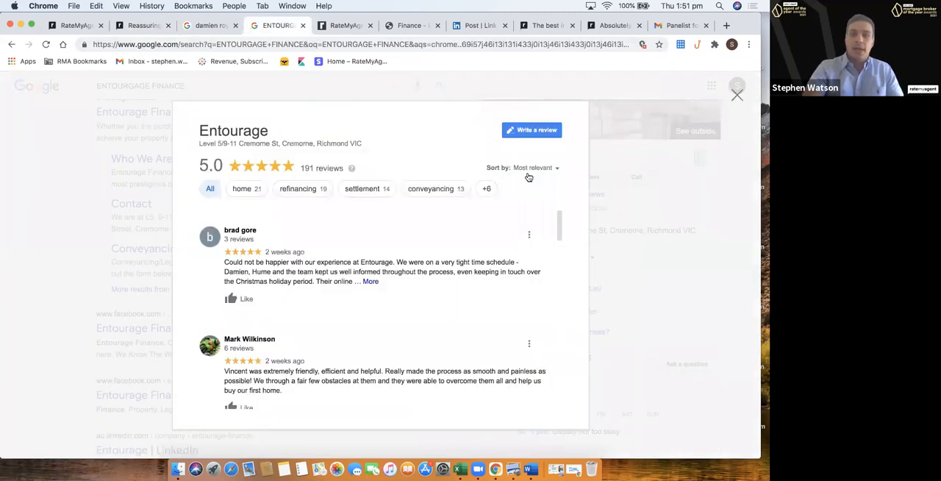
{"action": "left_click", "coordinate": [535, 168]}
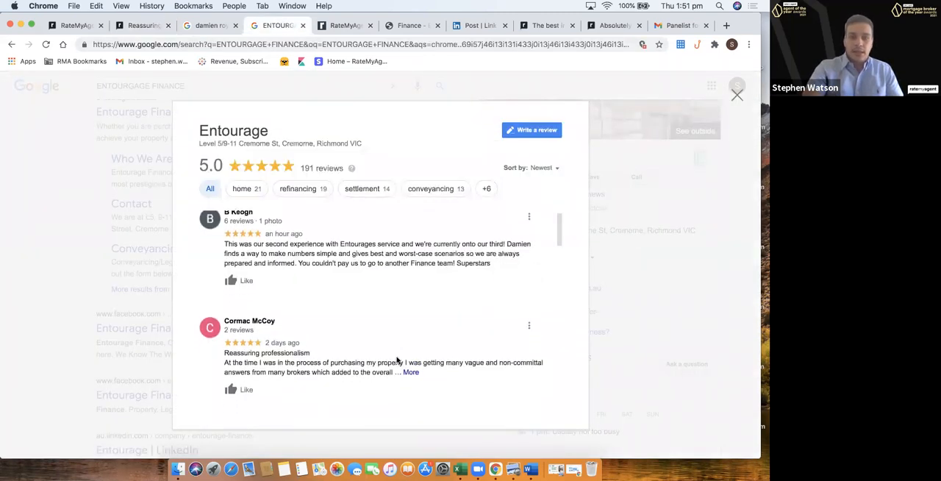
{"action": "scroll", "scroll_direction": "down", "scroll_amount": 3}
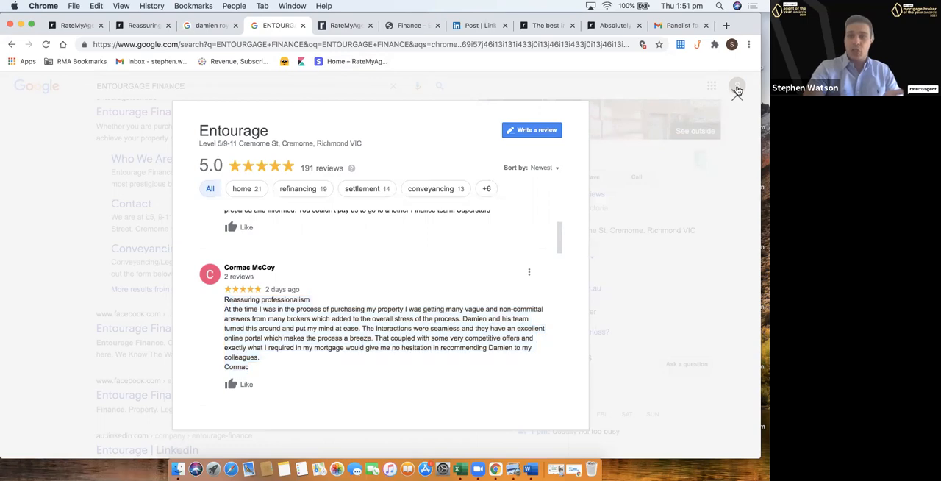
{"action": "left_click", "coordinate": [736, 91]}
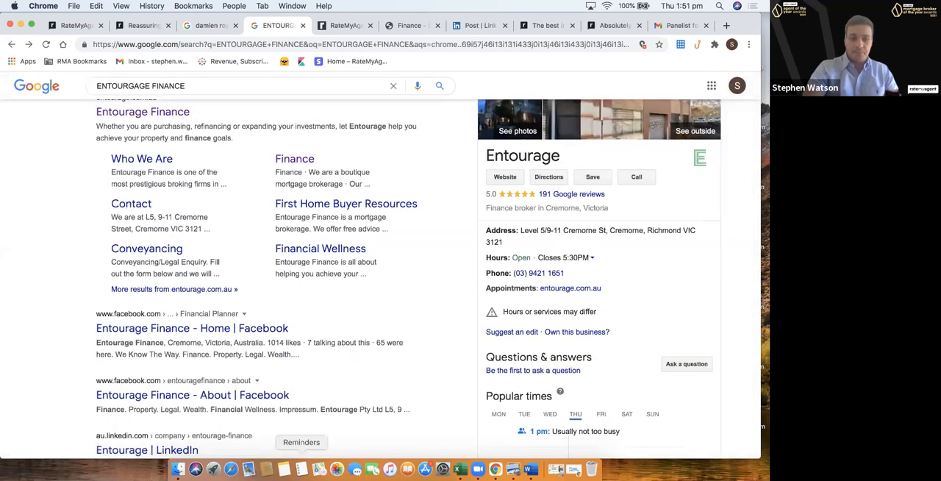